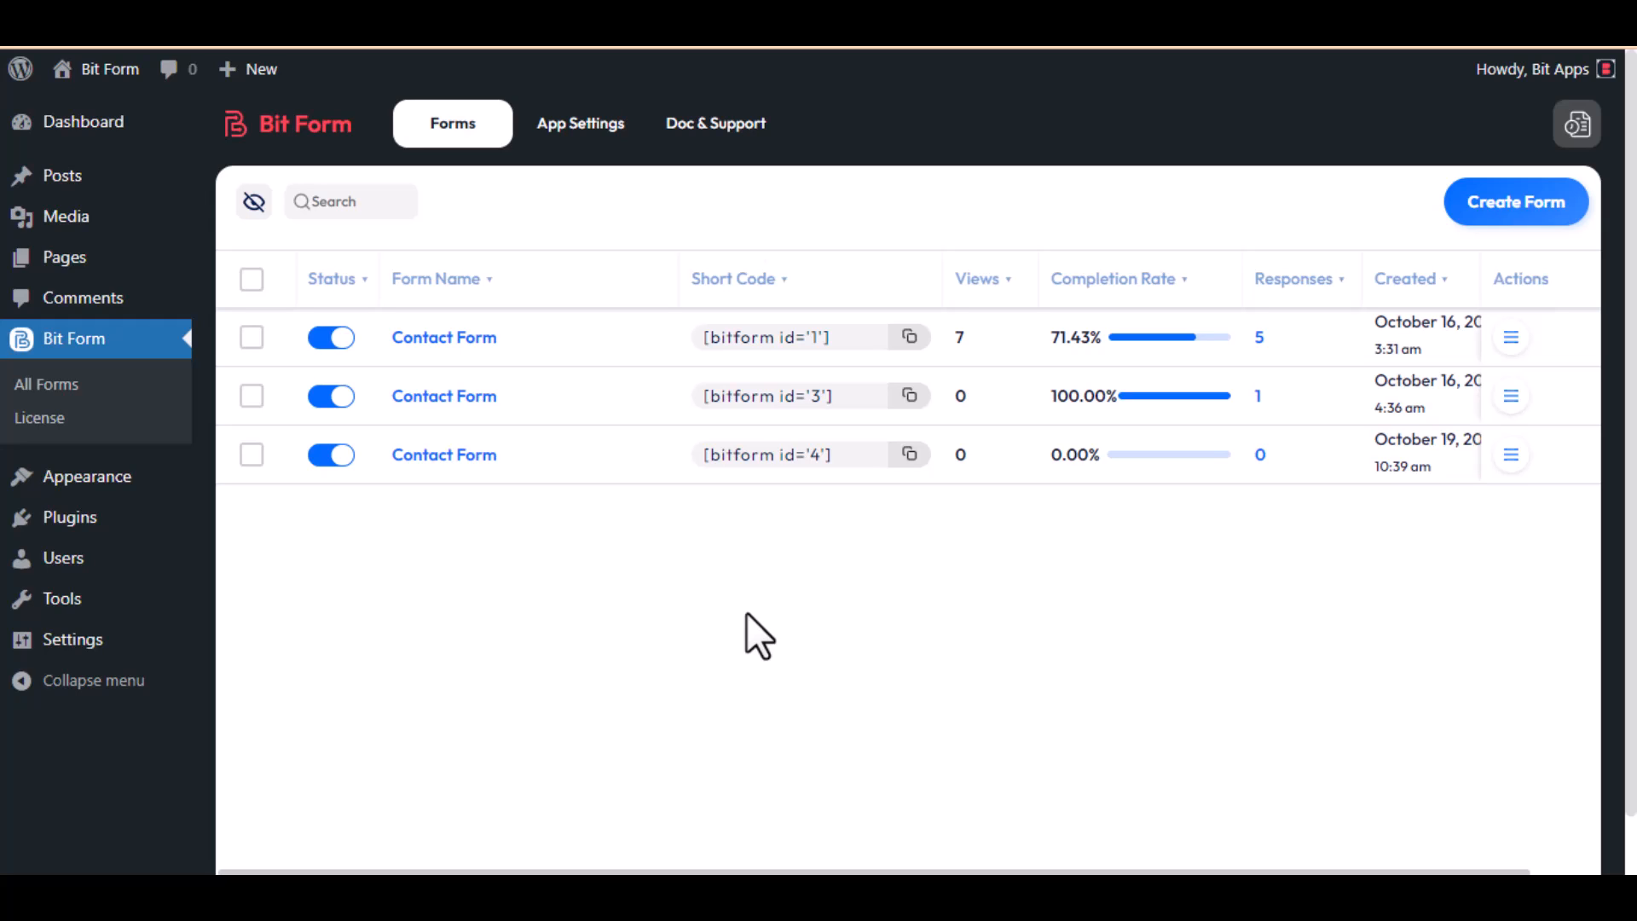
{"action": "mouse_move", "coordinate": [579, 123]}
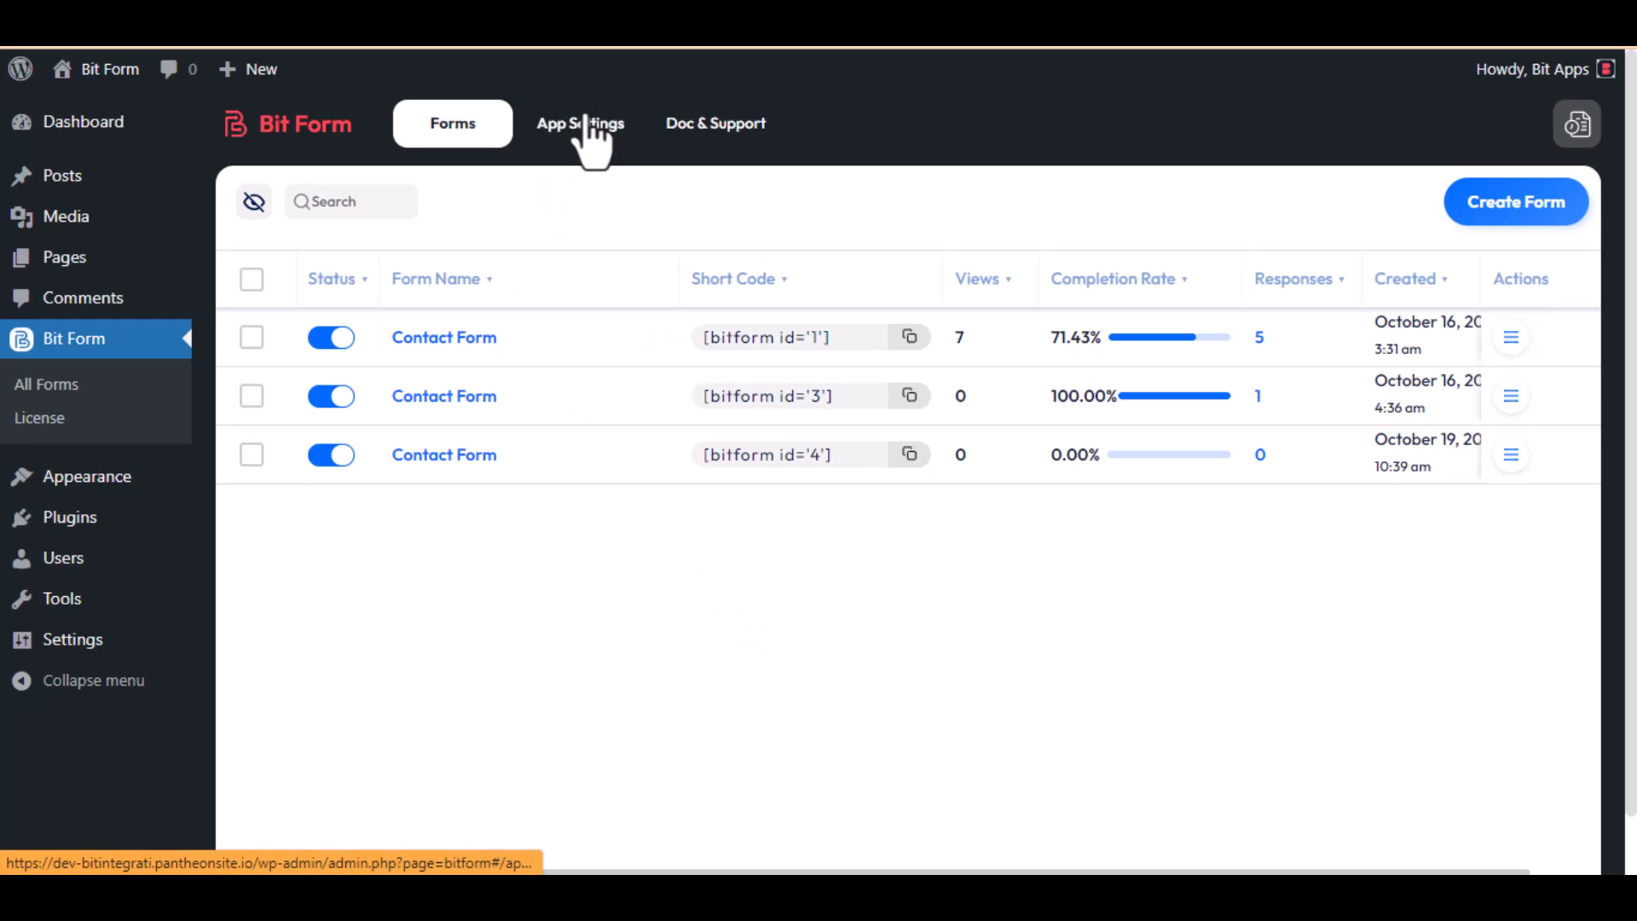
- Show the reCAPTCHA v2 key settings in Bit Form's App Settings, both keys still empty
{"action": "left_click", "coordinate": [579, 123]}
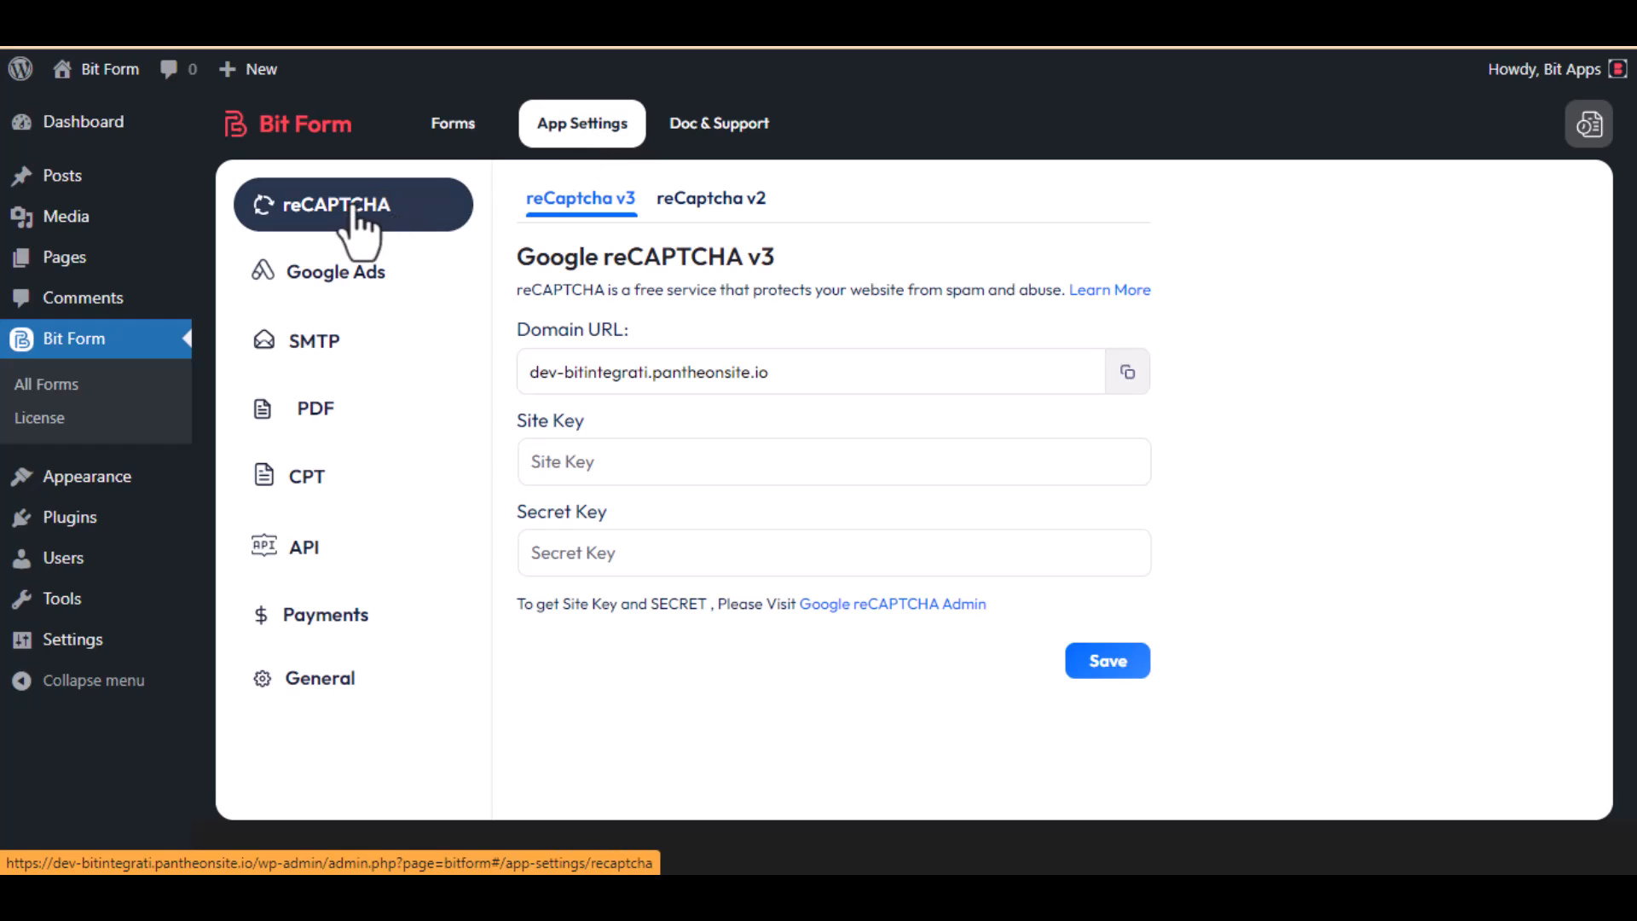
{"action": "mouse_move", "coordinate": [711, 197]}
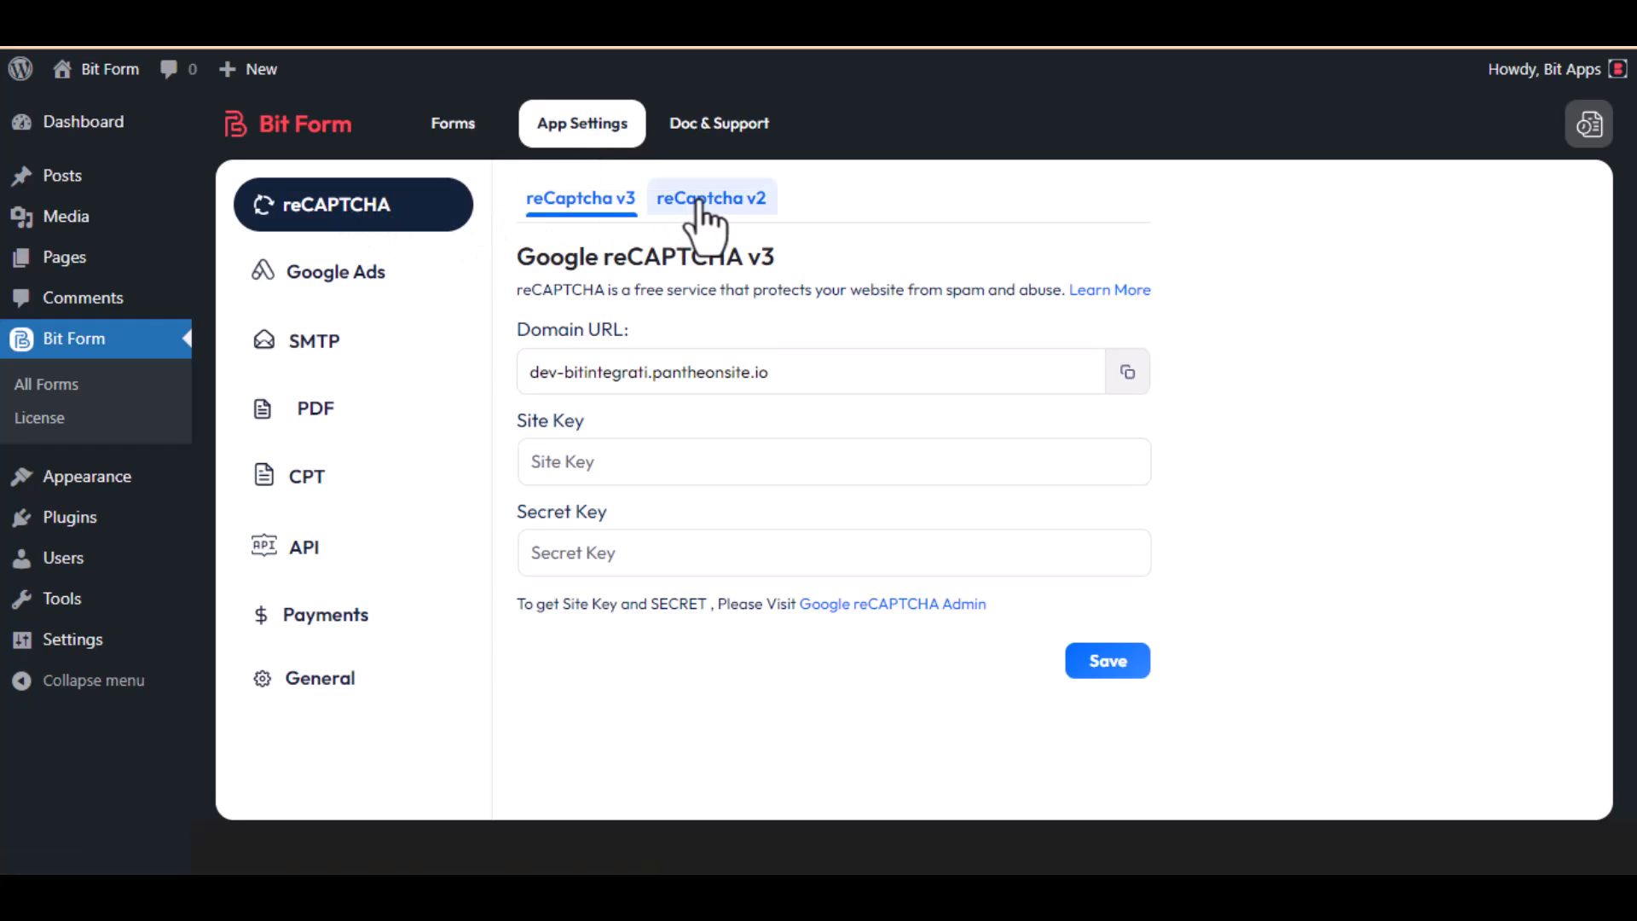
{"action": "left_click", "coordinate": [711, 197]}
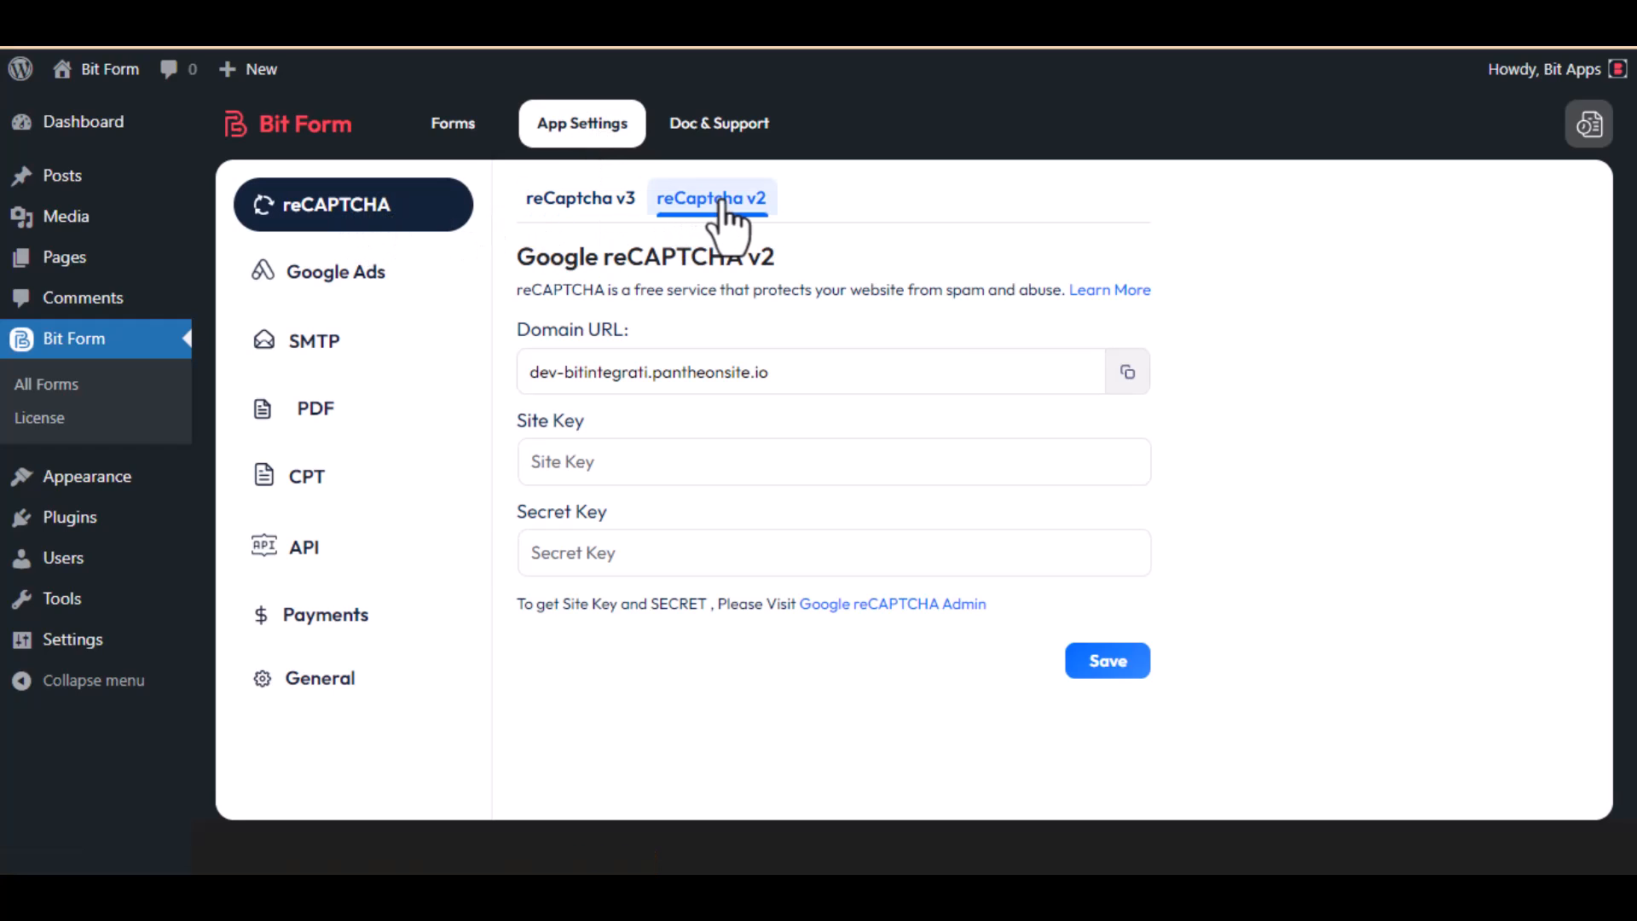
{"action": "mouse_move", "coordinate": [512, 457]}
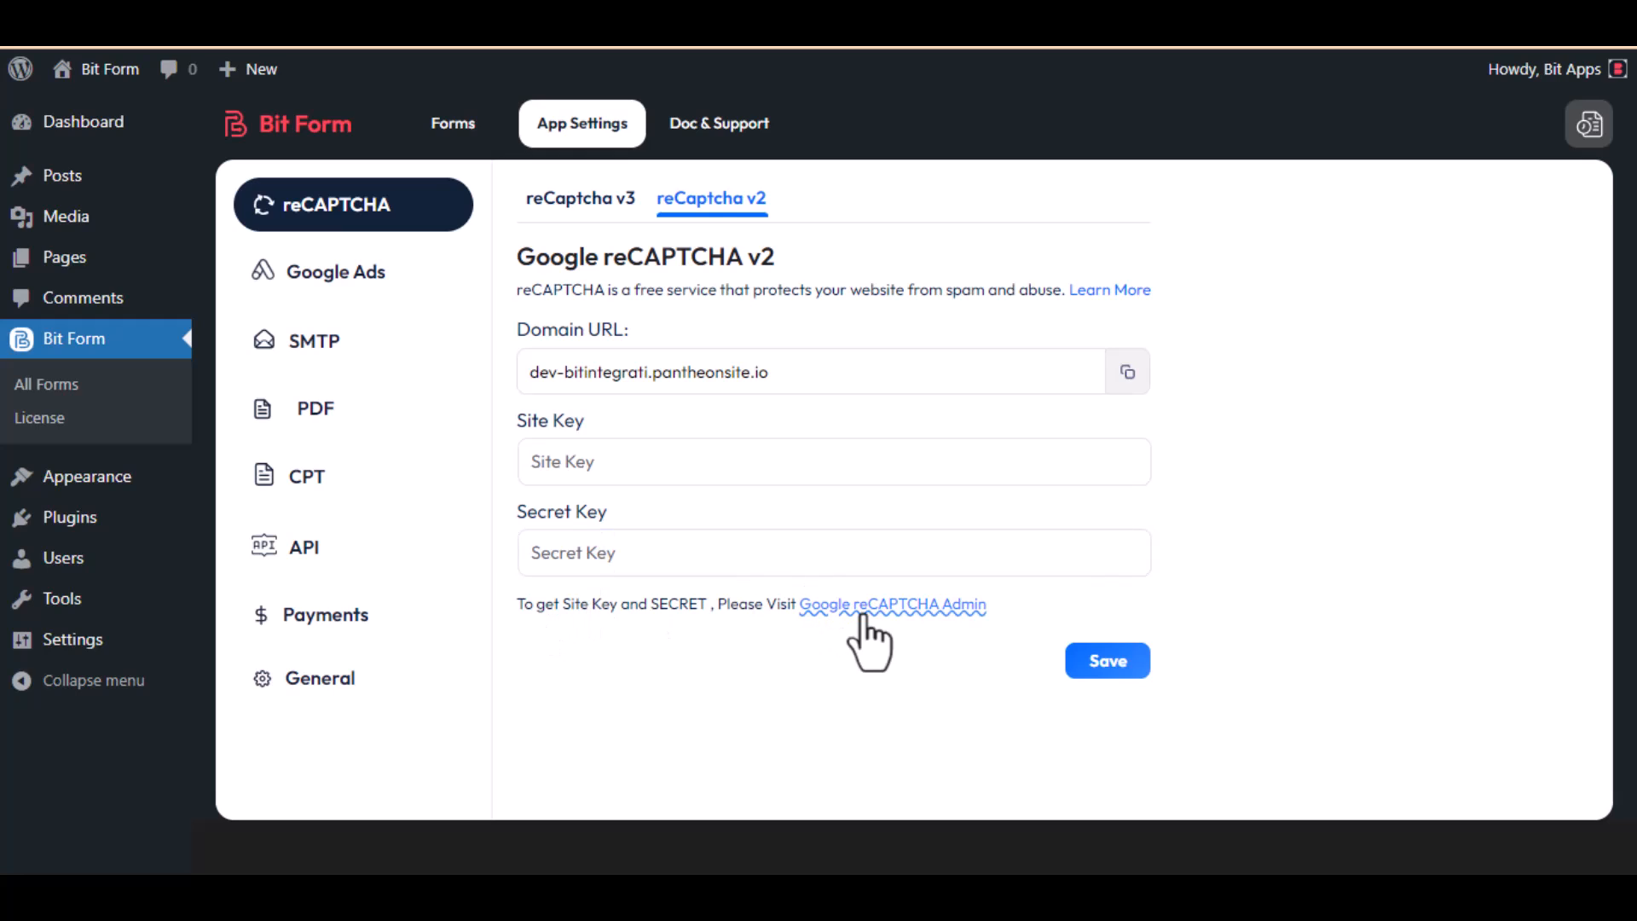
- Copy the site's Domain URL and reach Google reCAPTCHA's register-a-new-site form
{"action": "left_click", "coordinate": [891, 604]}
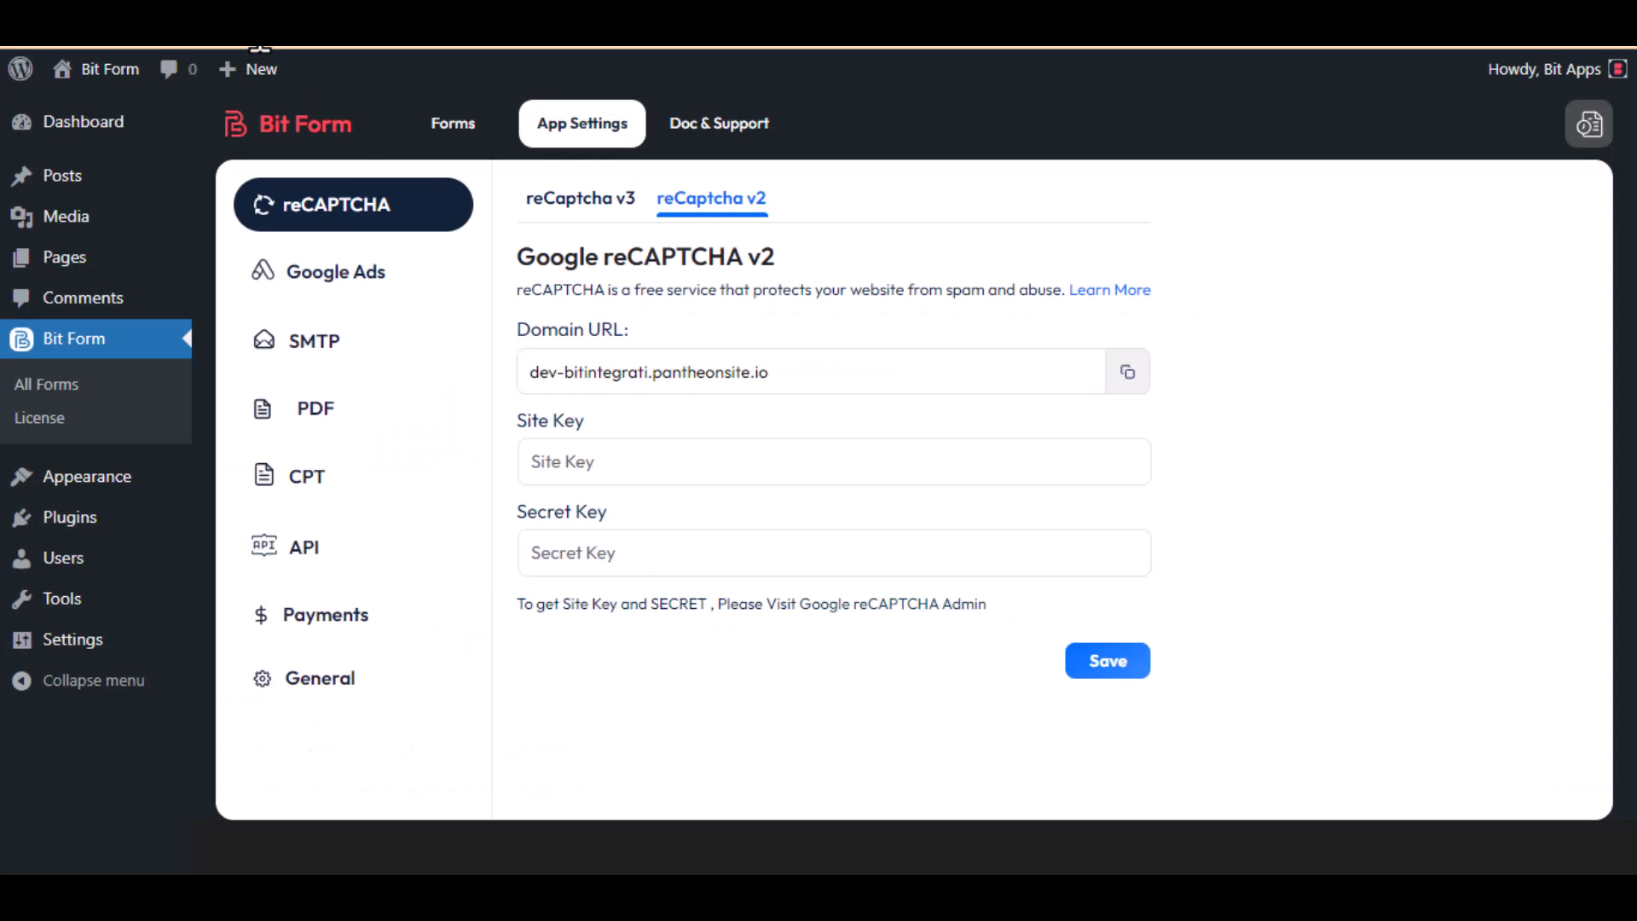
{"action": "left_click", "coordinate": [1127, 372]}
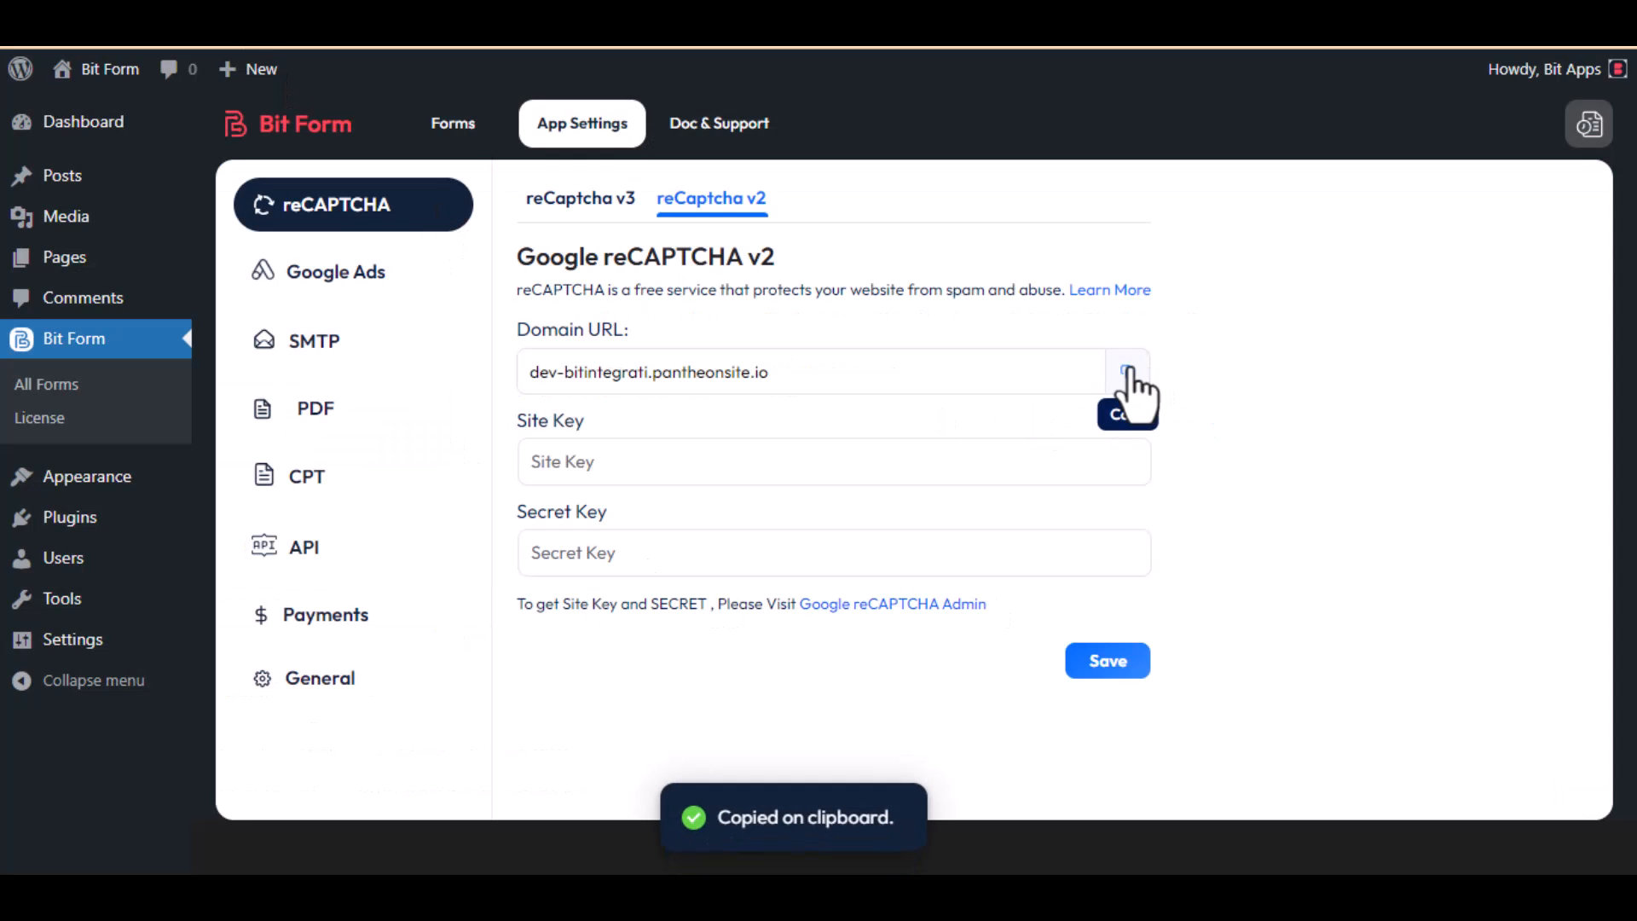
{"action": "left_click", "coordinate": [892, 604]}
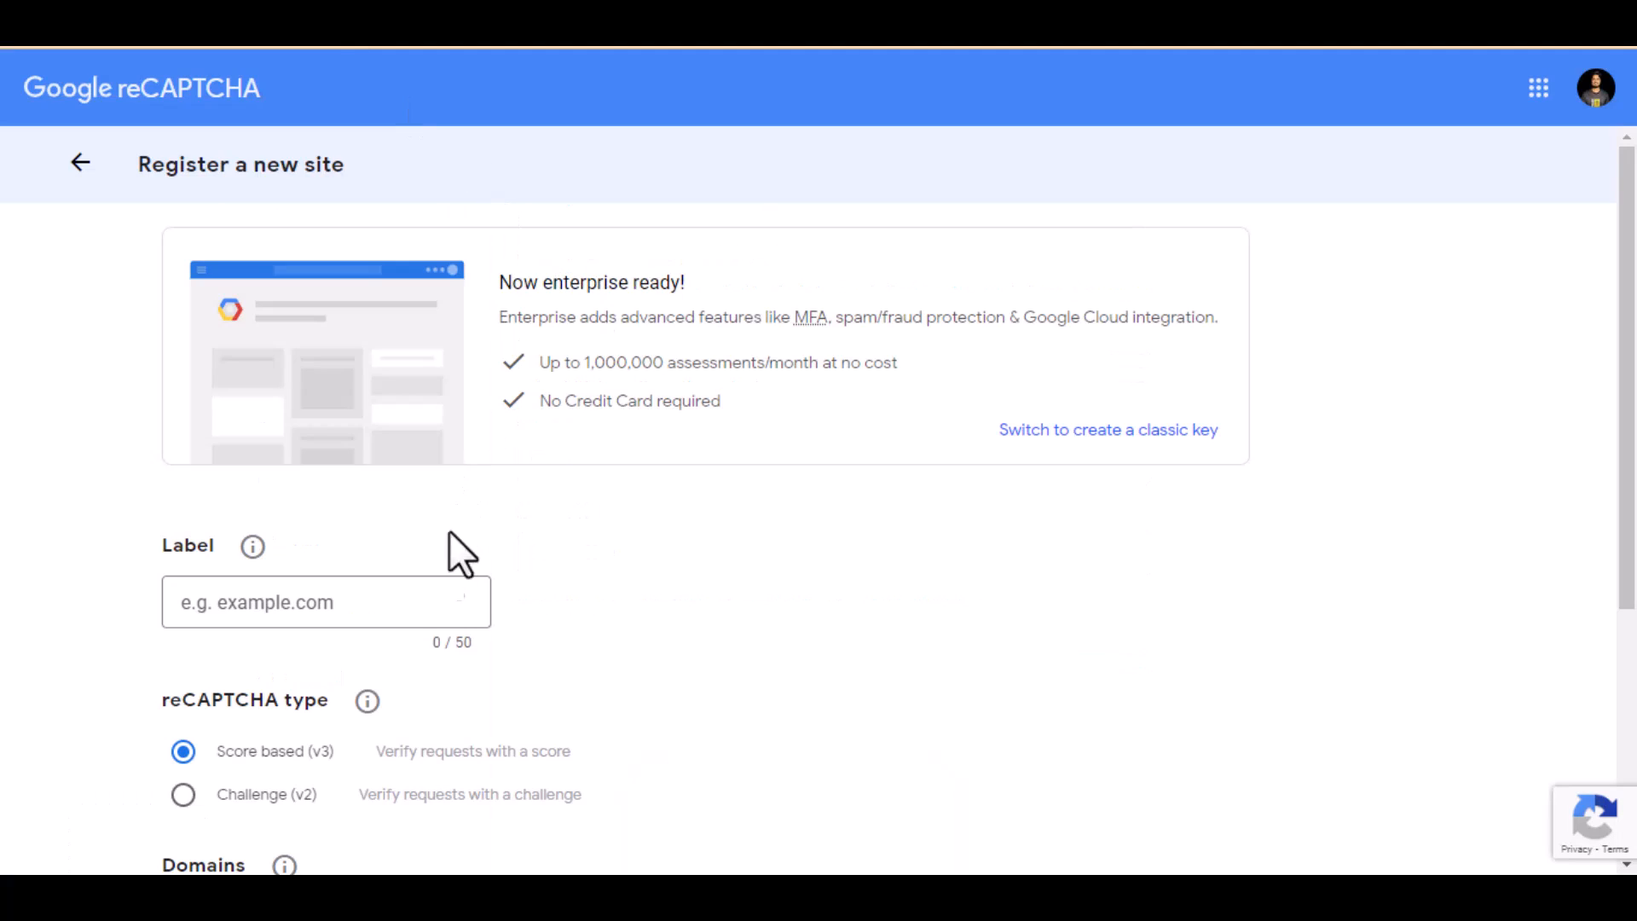
- Register dev-bitintegrati.pantheonsite.io as label and domain with Challenge (v2) checkbox and submit for keys
{"action": "type", "text": "dev-bitintegrati.pantheonsite.io"}
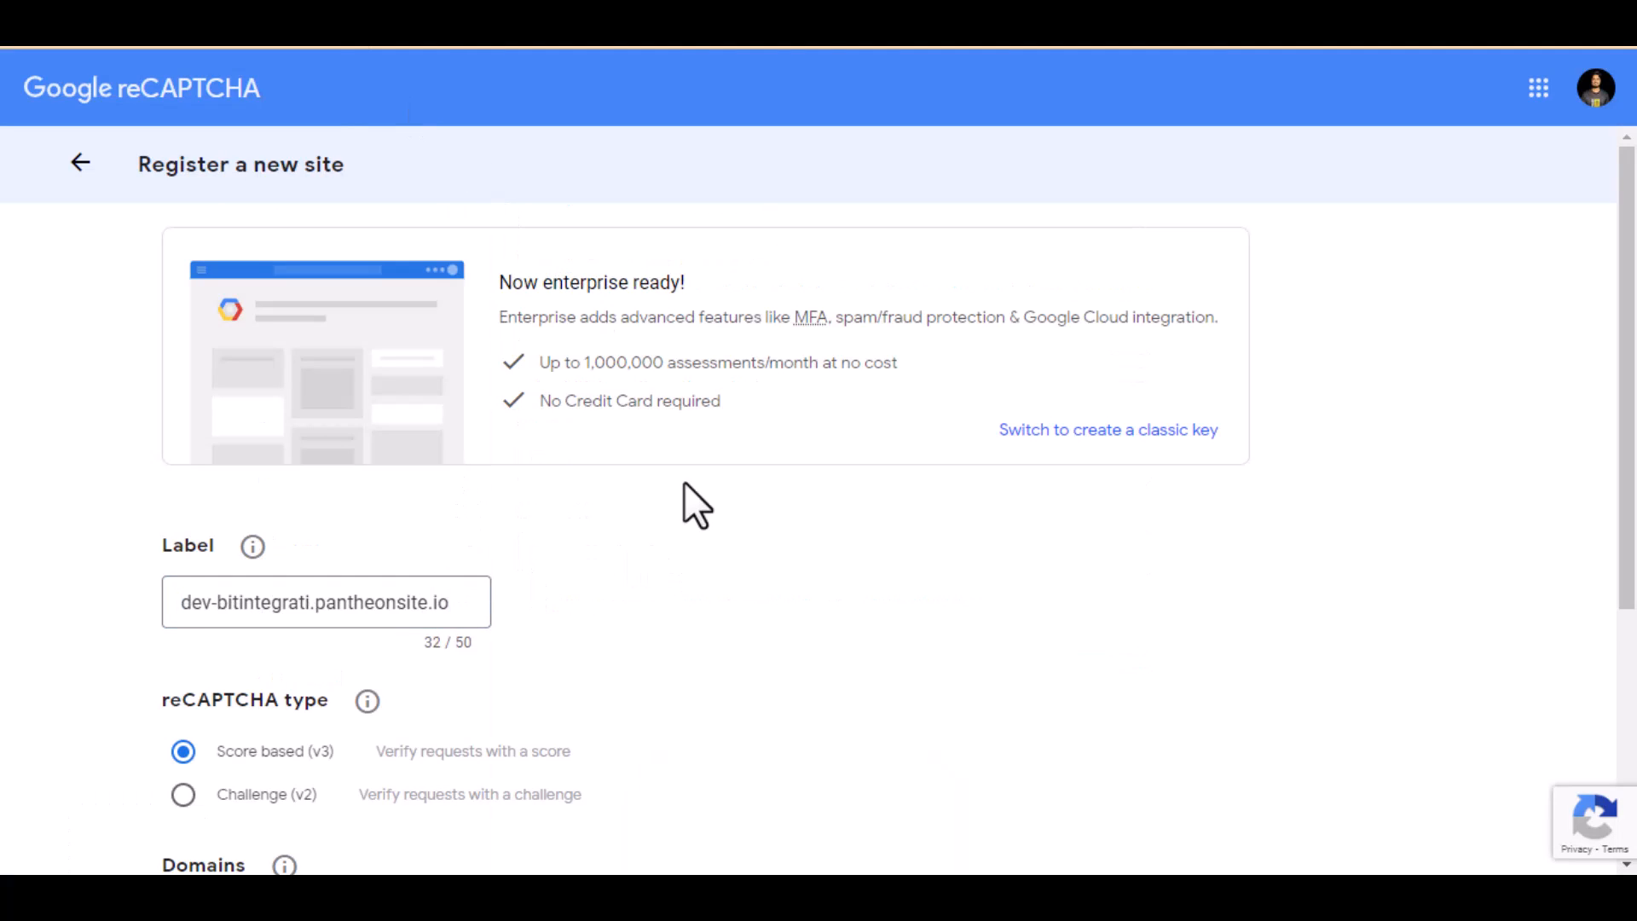
{"action": "scroll", "scroll_direction": "down", "scroll_amount": 3}
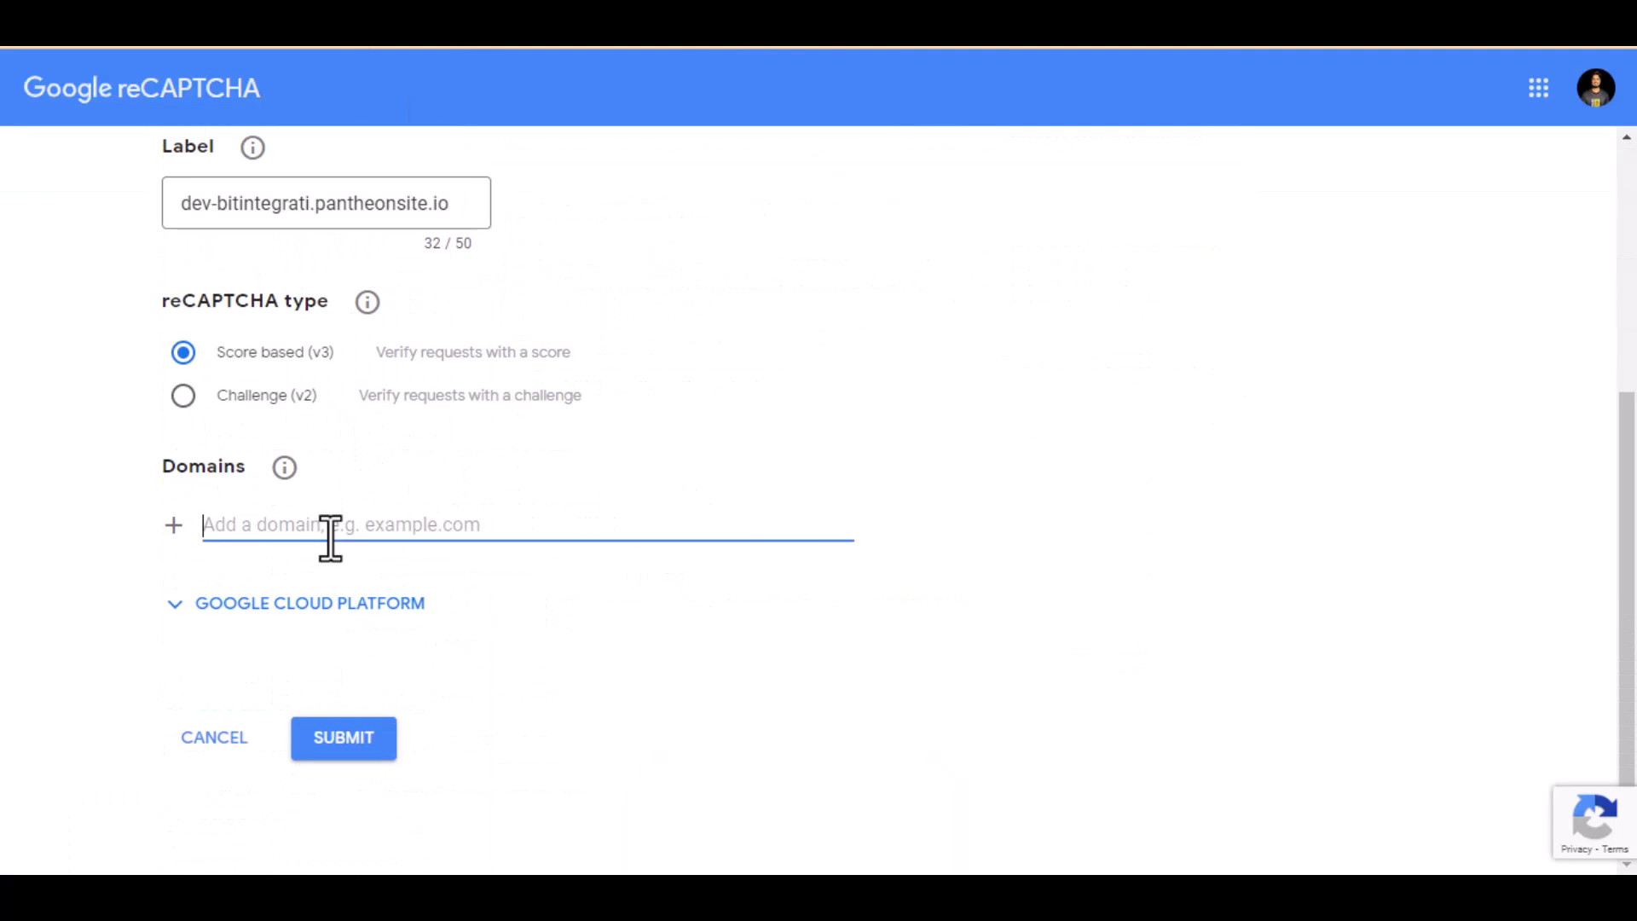
{"action": "type", "text": "dev-bitintegrati.pantheonsite.io"}
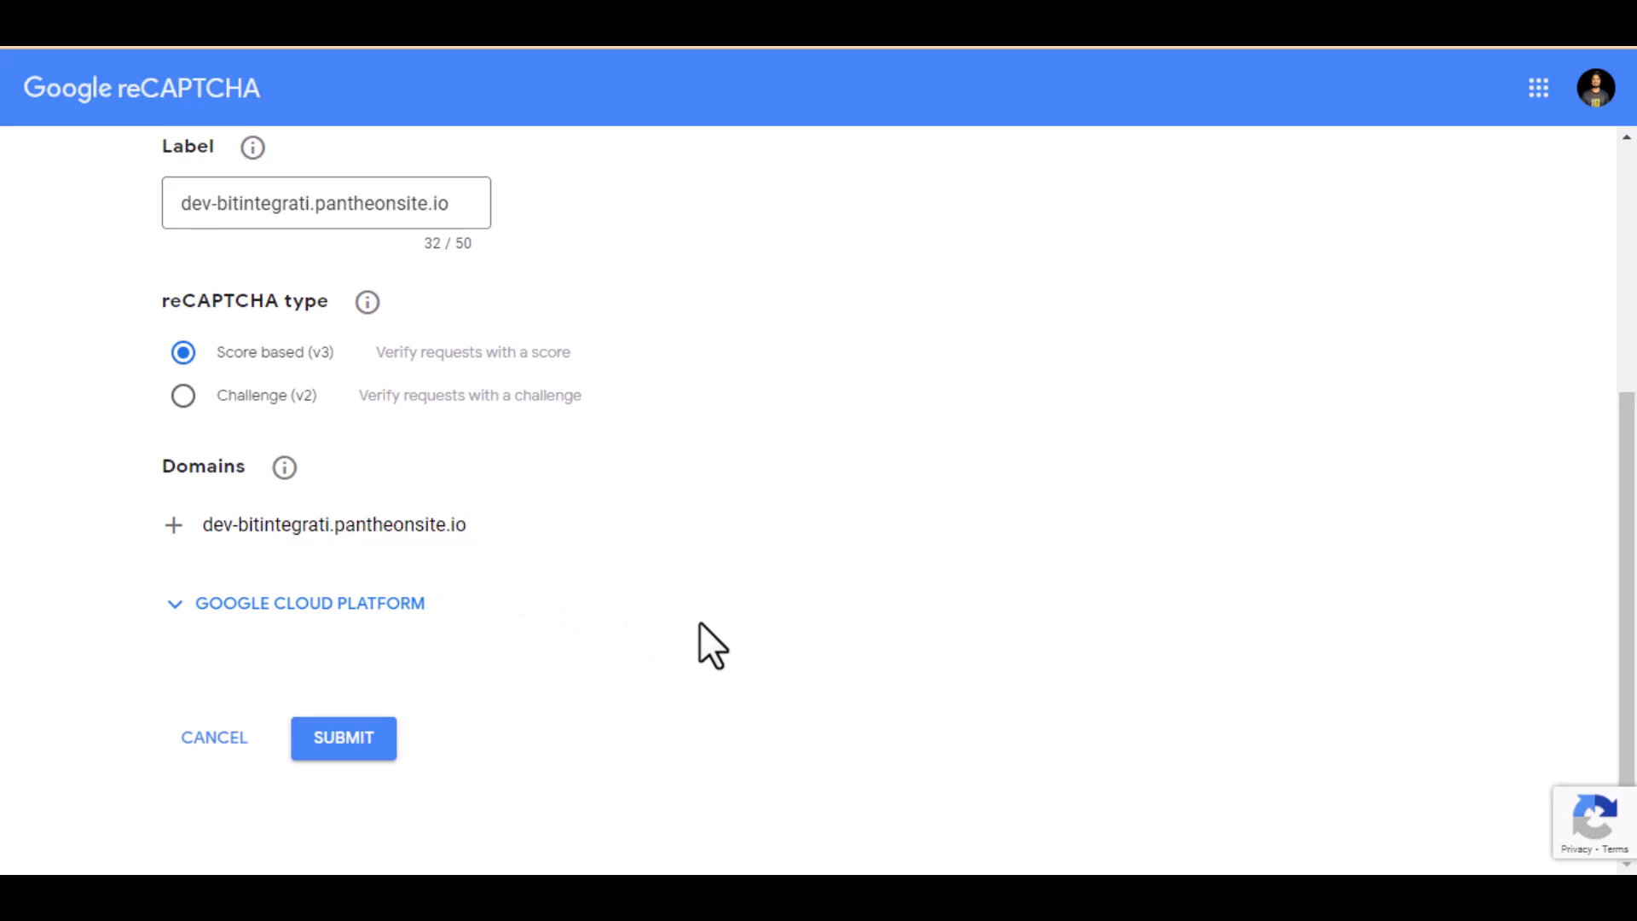
{"action": "mouse_move", "coordinate": [182, 395]}
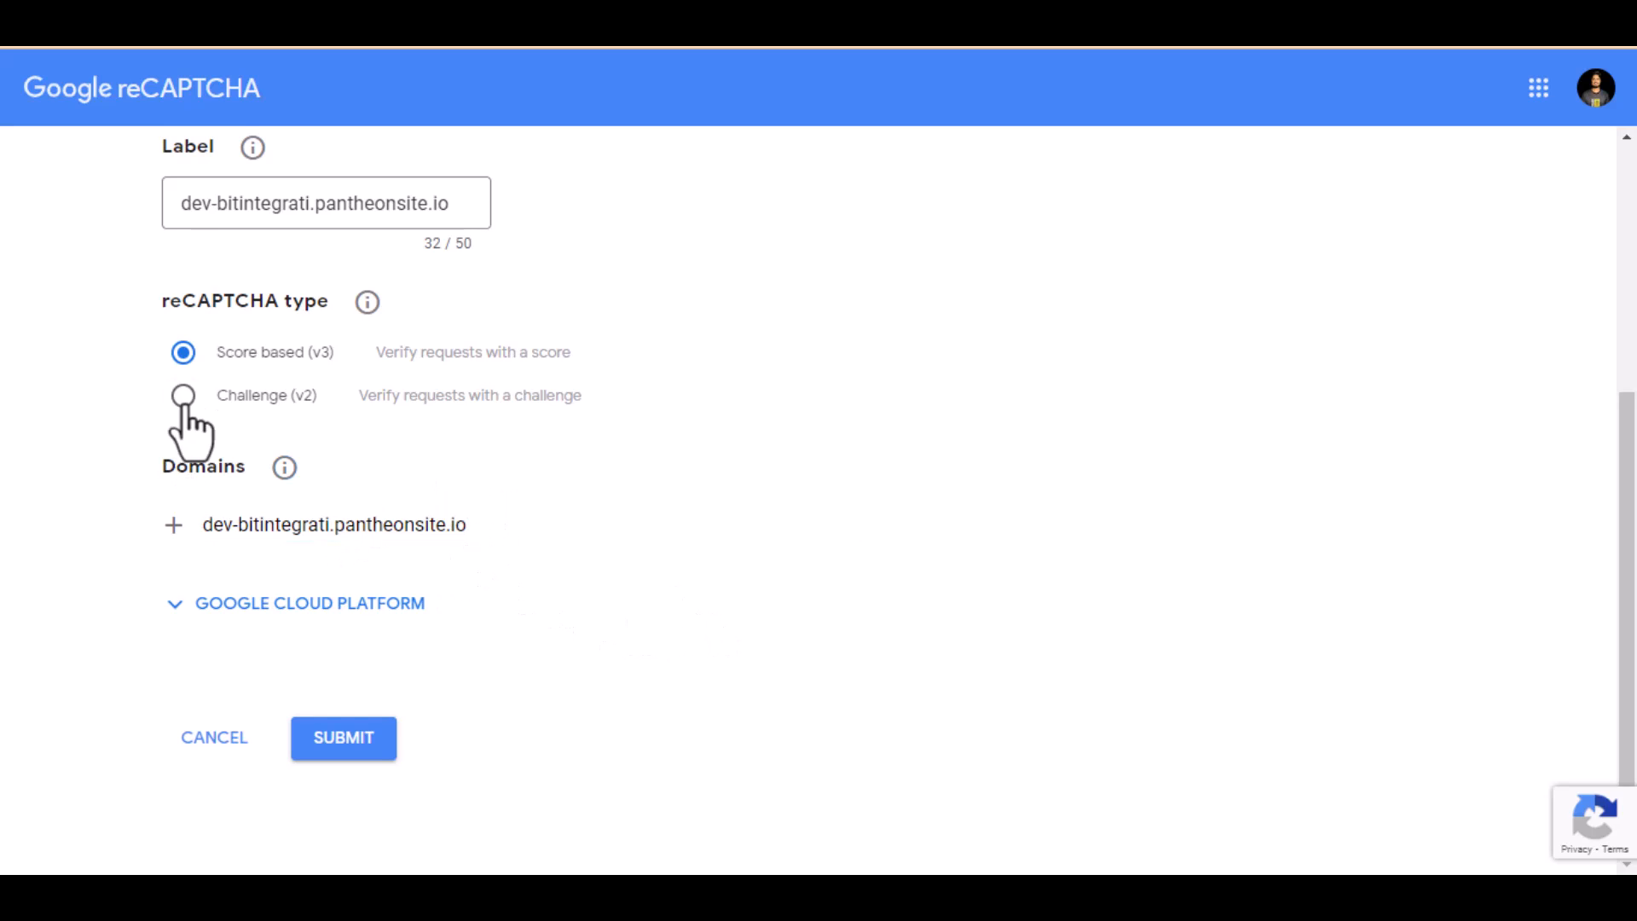
{"action": "left_click", "coordinate": [182, 394]}
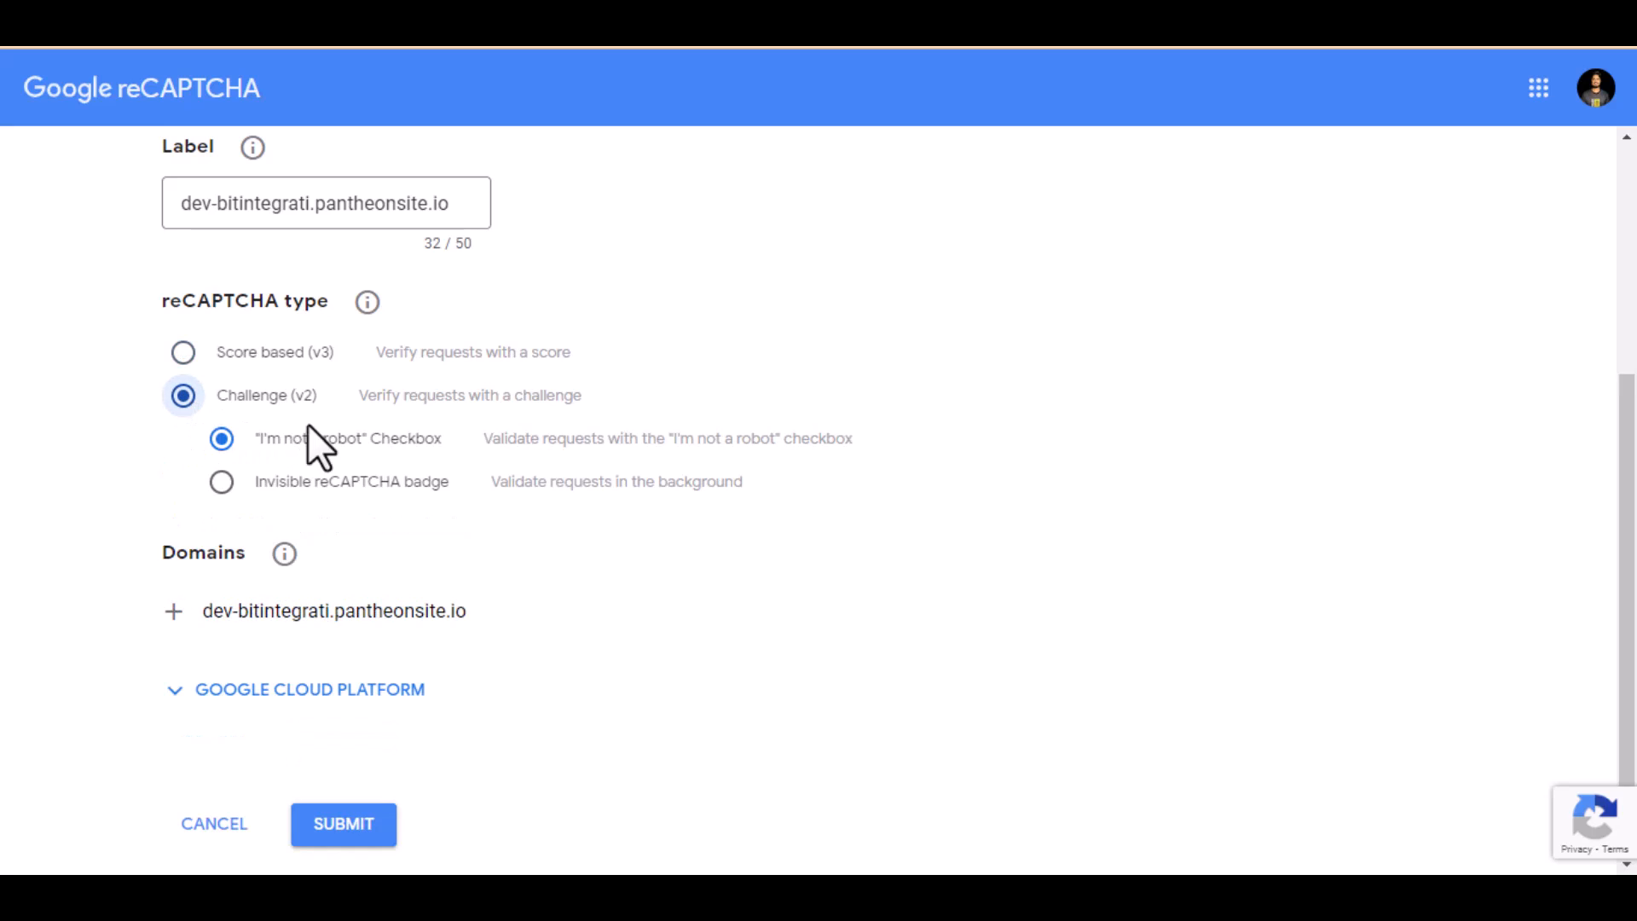
{"action": "mouse_move", "coordinate": [379, 459]}
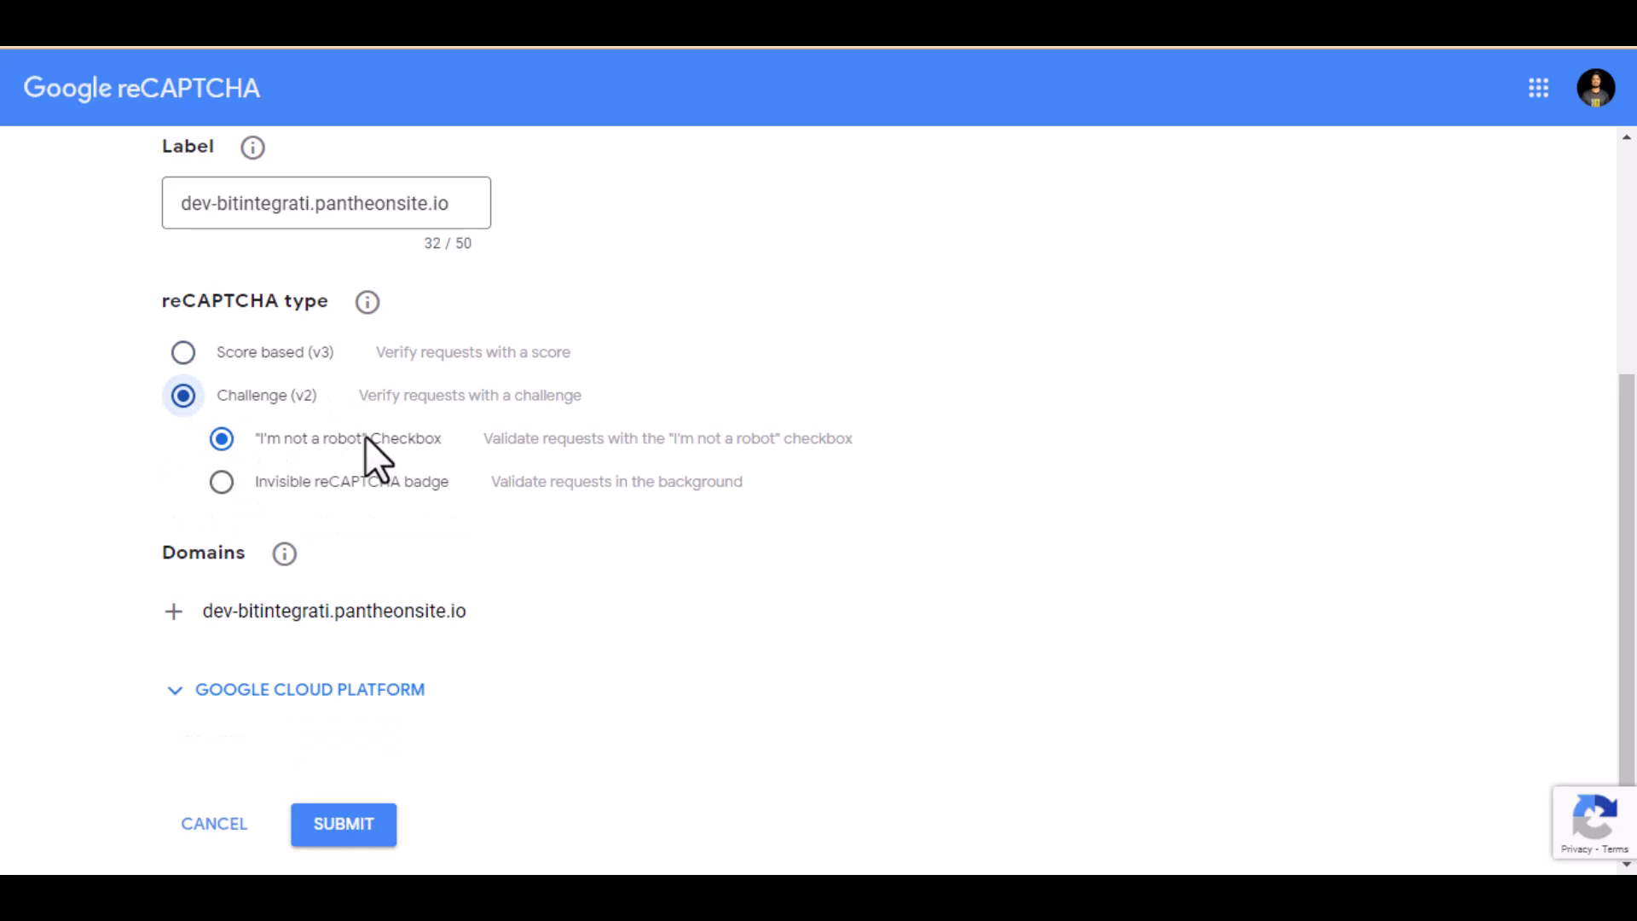
{"action": "mouse_move", "coordinate": [518, 399]}
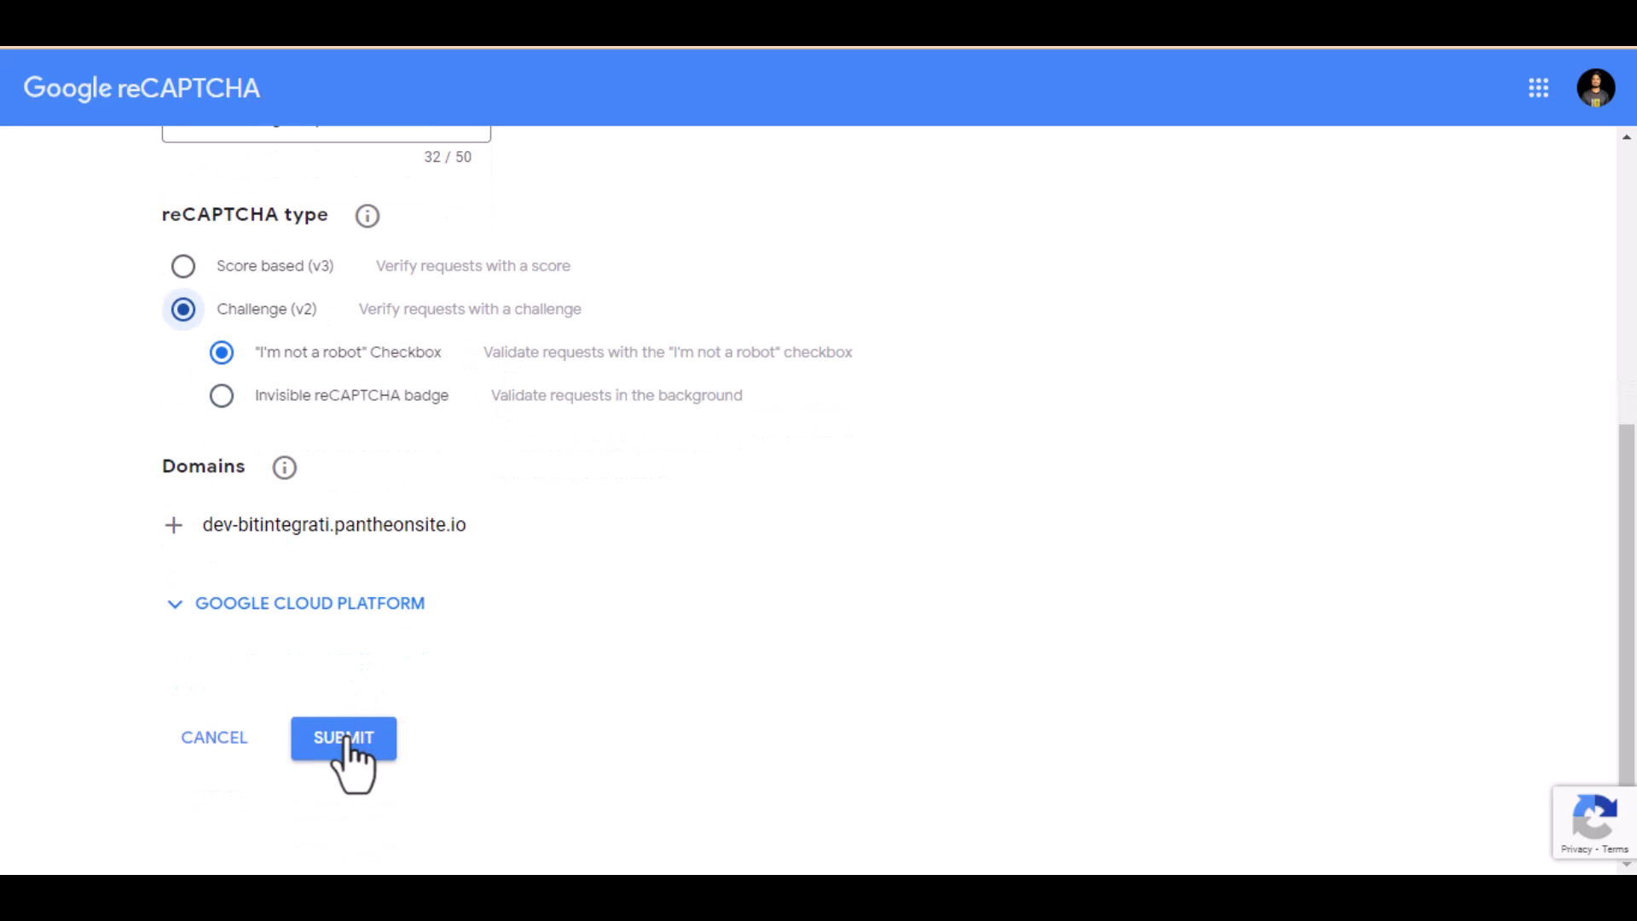
{"action": "left_click", "coordinate": [343, 736]}
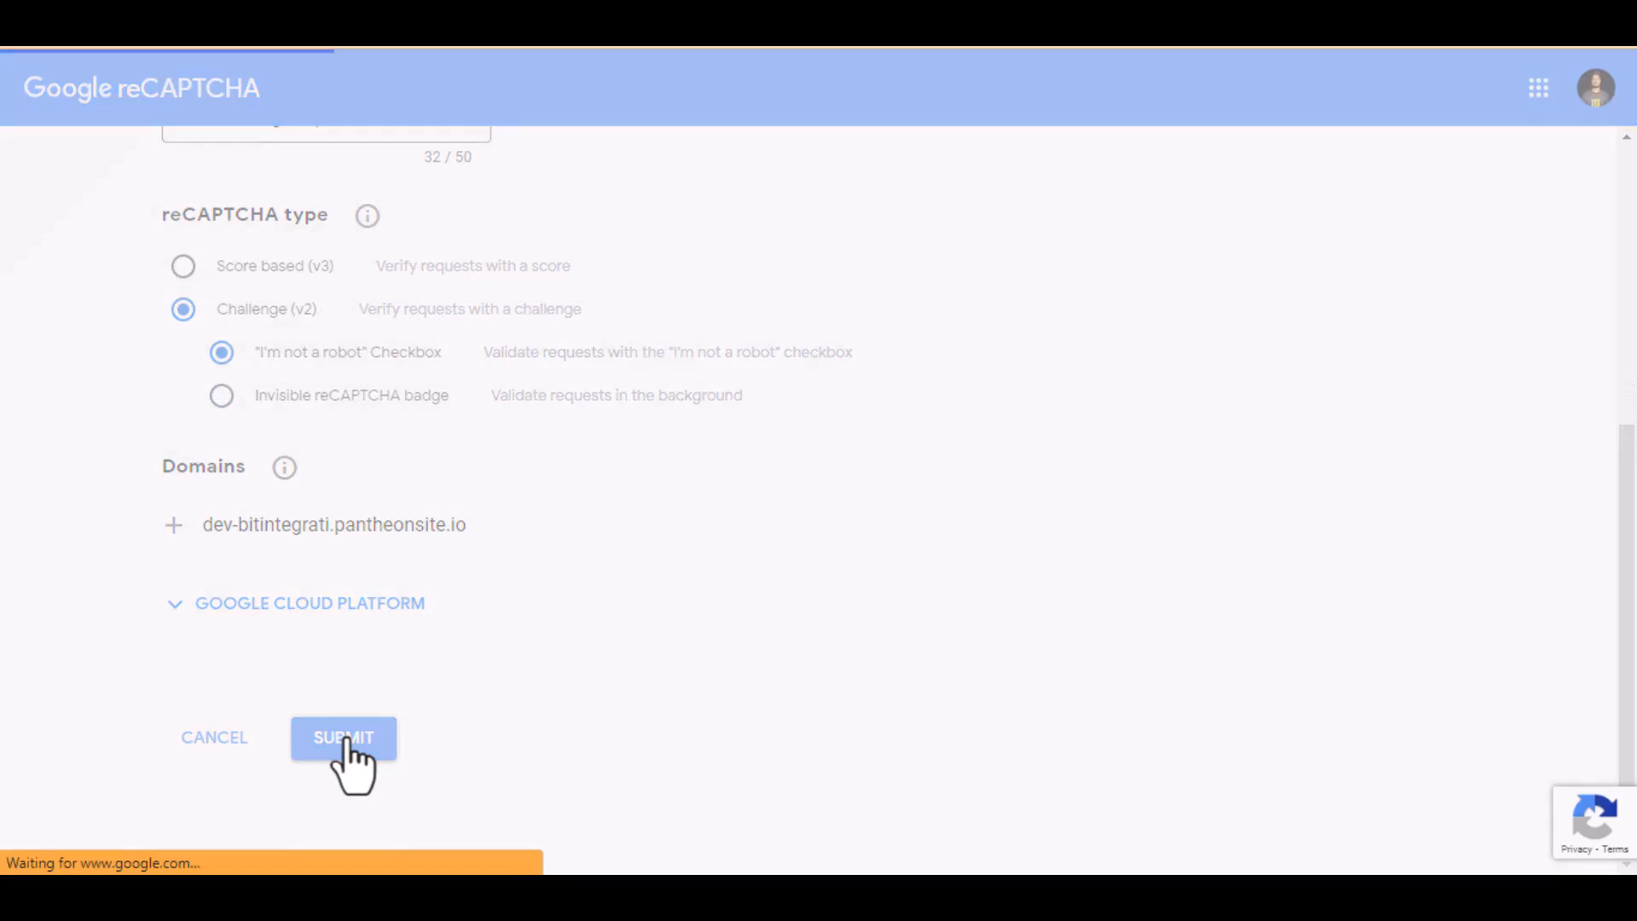
{"action": "left_click", "coordinate": [342, 736]}
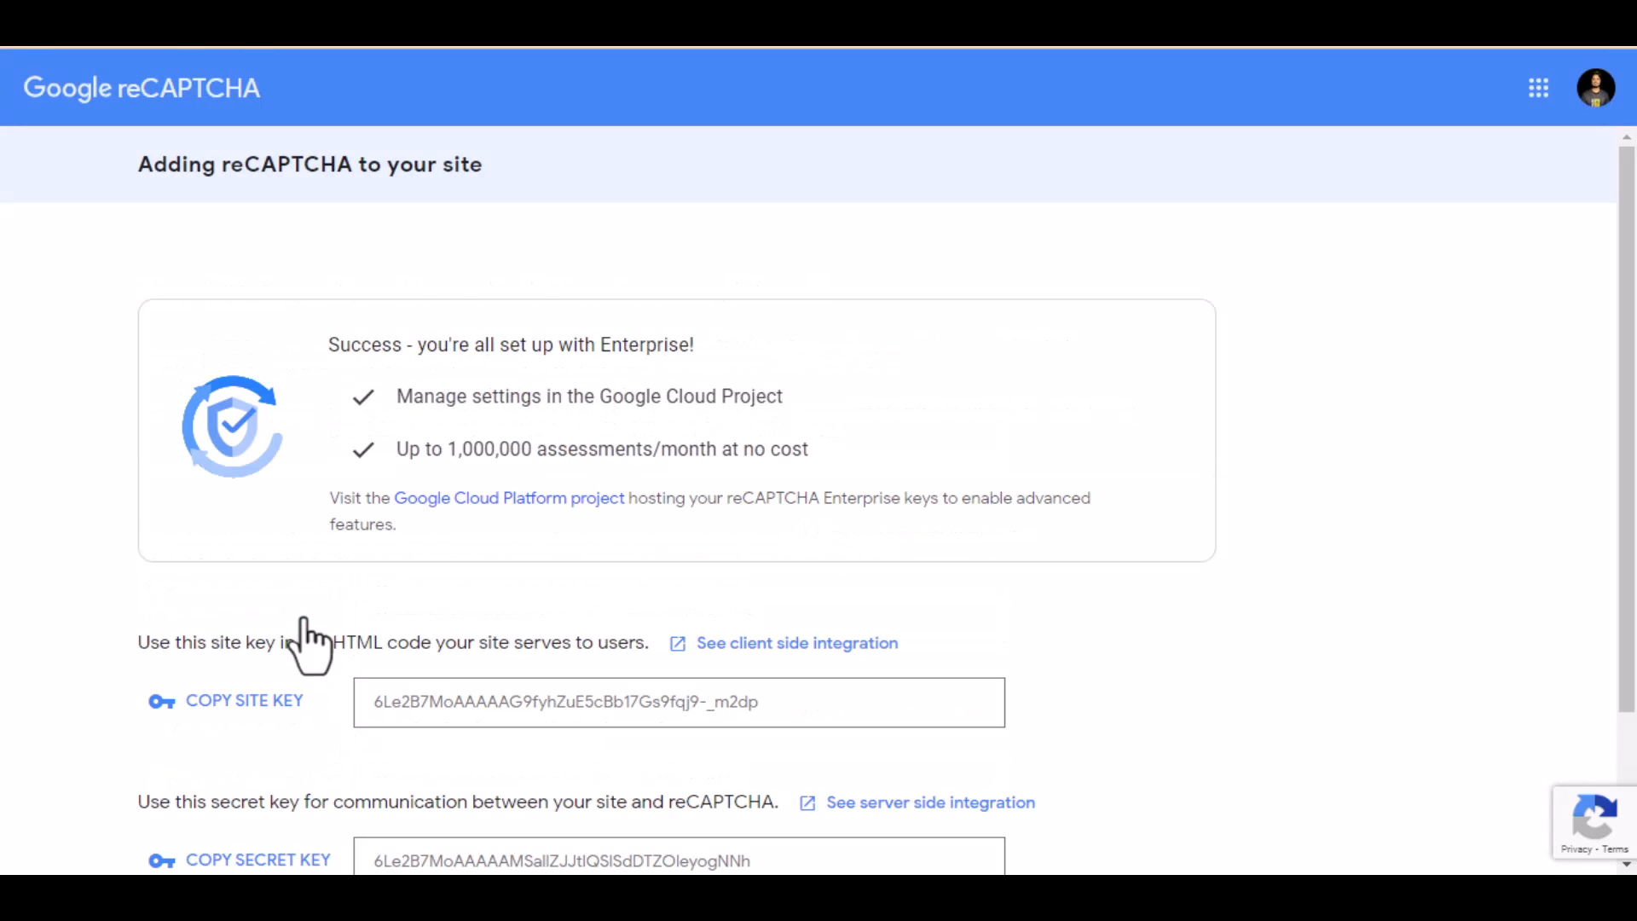
- Bring the generated site key into Bit Form's reCAPTCHA v2 Site Key field
{"action": "scroll", "scroll_direction": "down", "scroll_amount": 3}
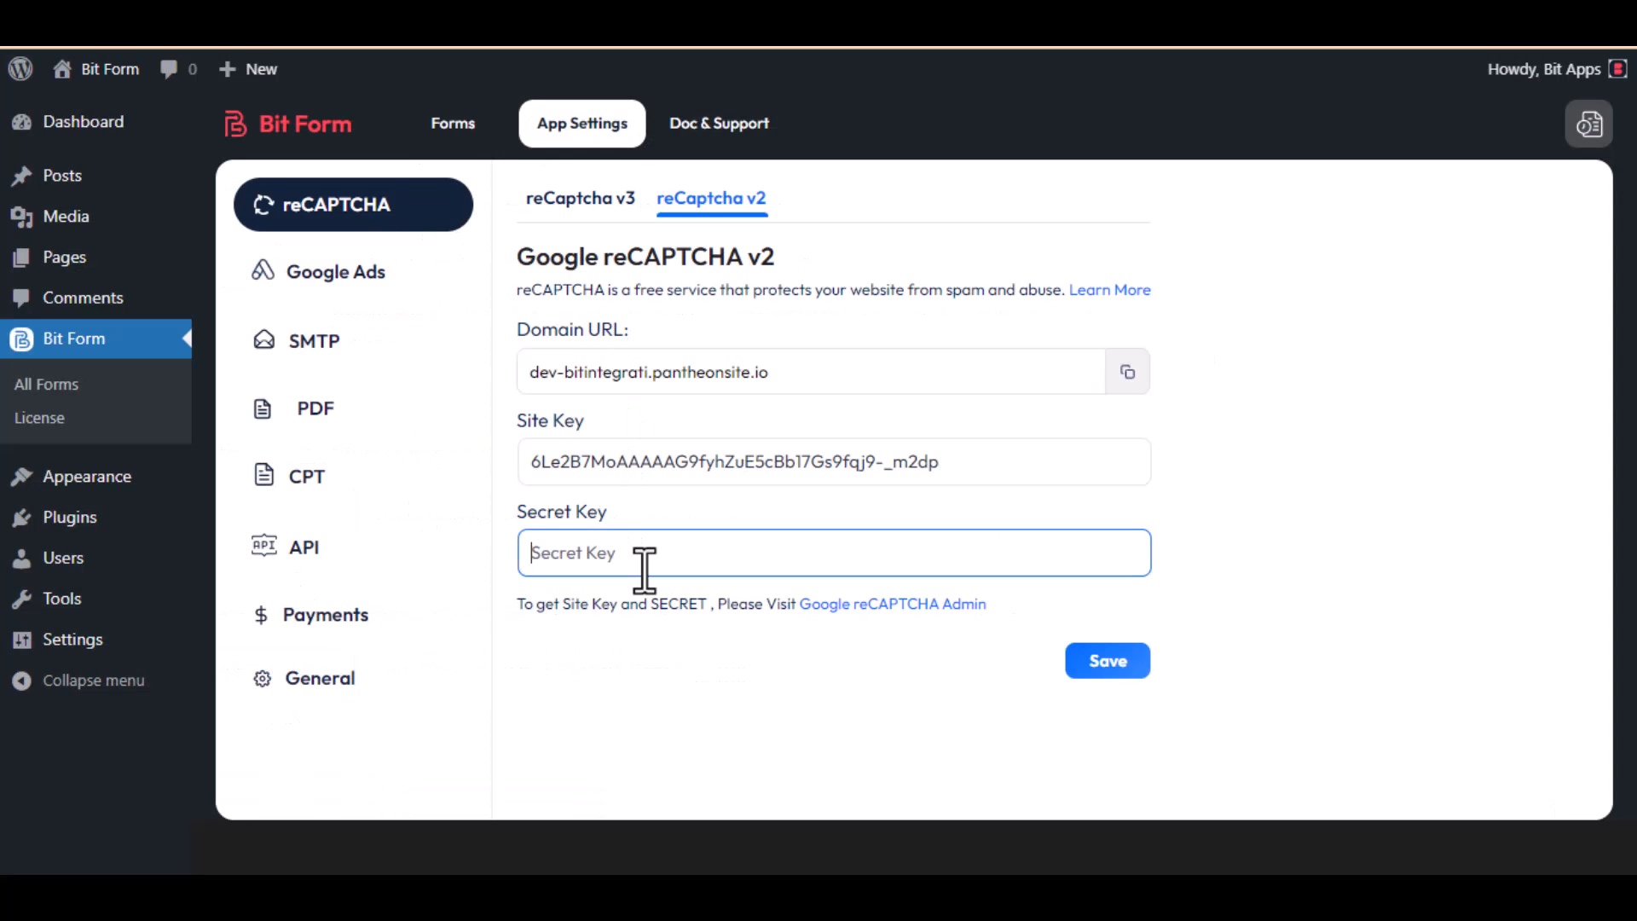
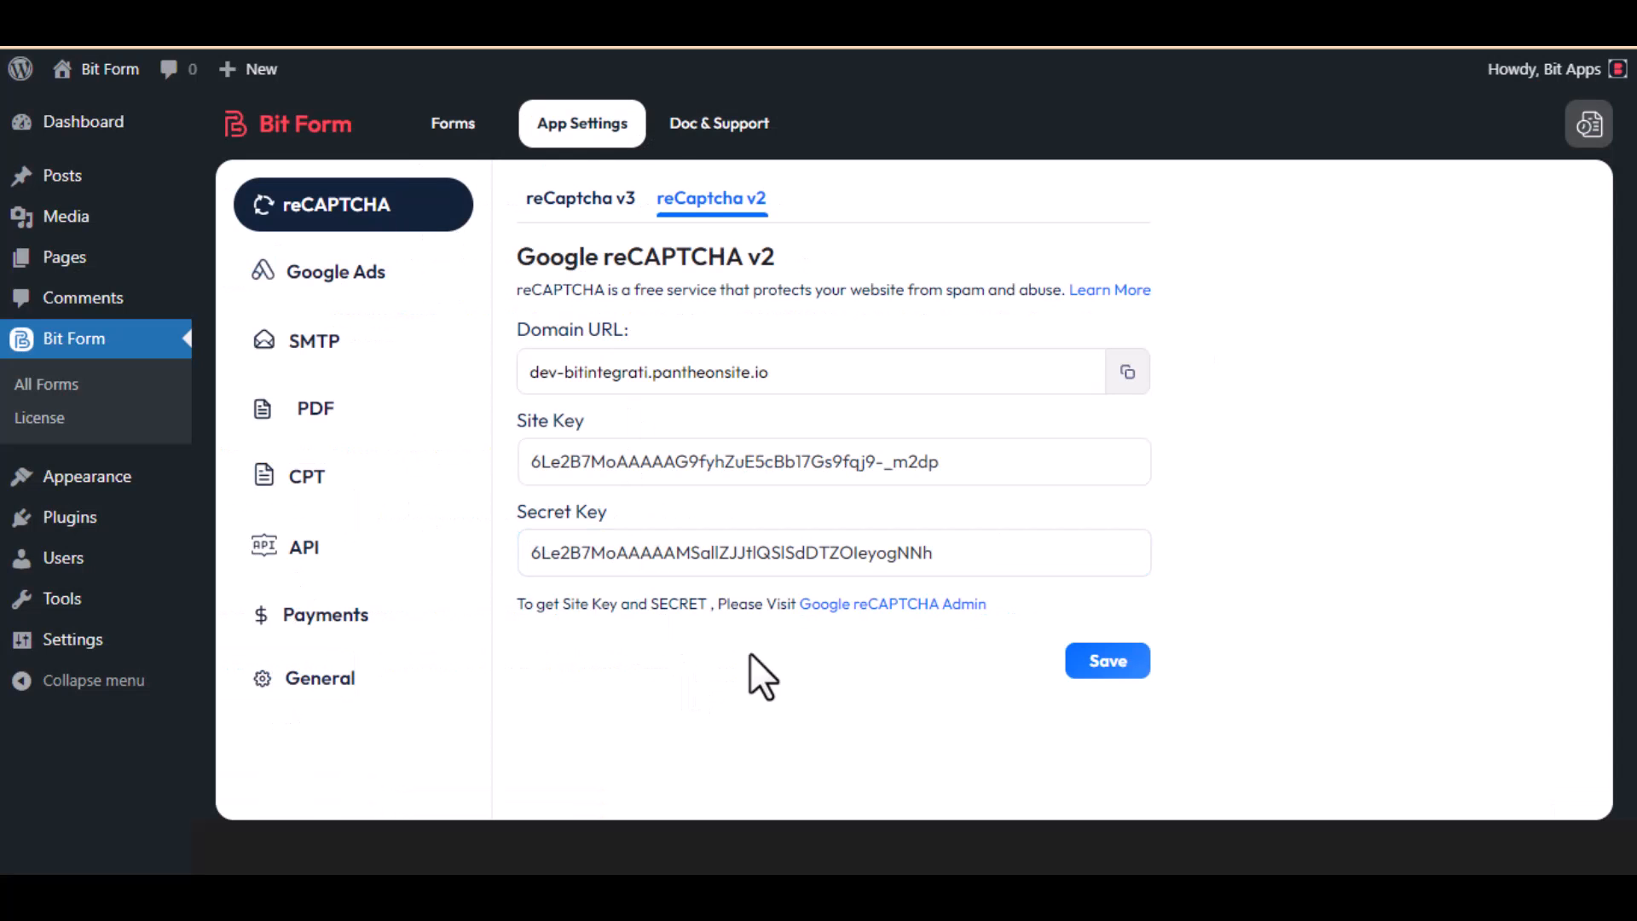
{"action": "left_click", "coordinate": [1105, 660]}
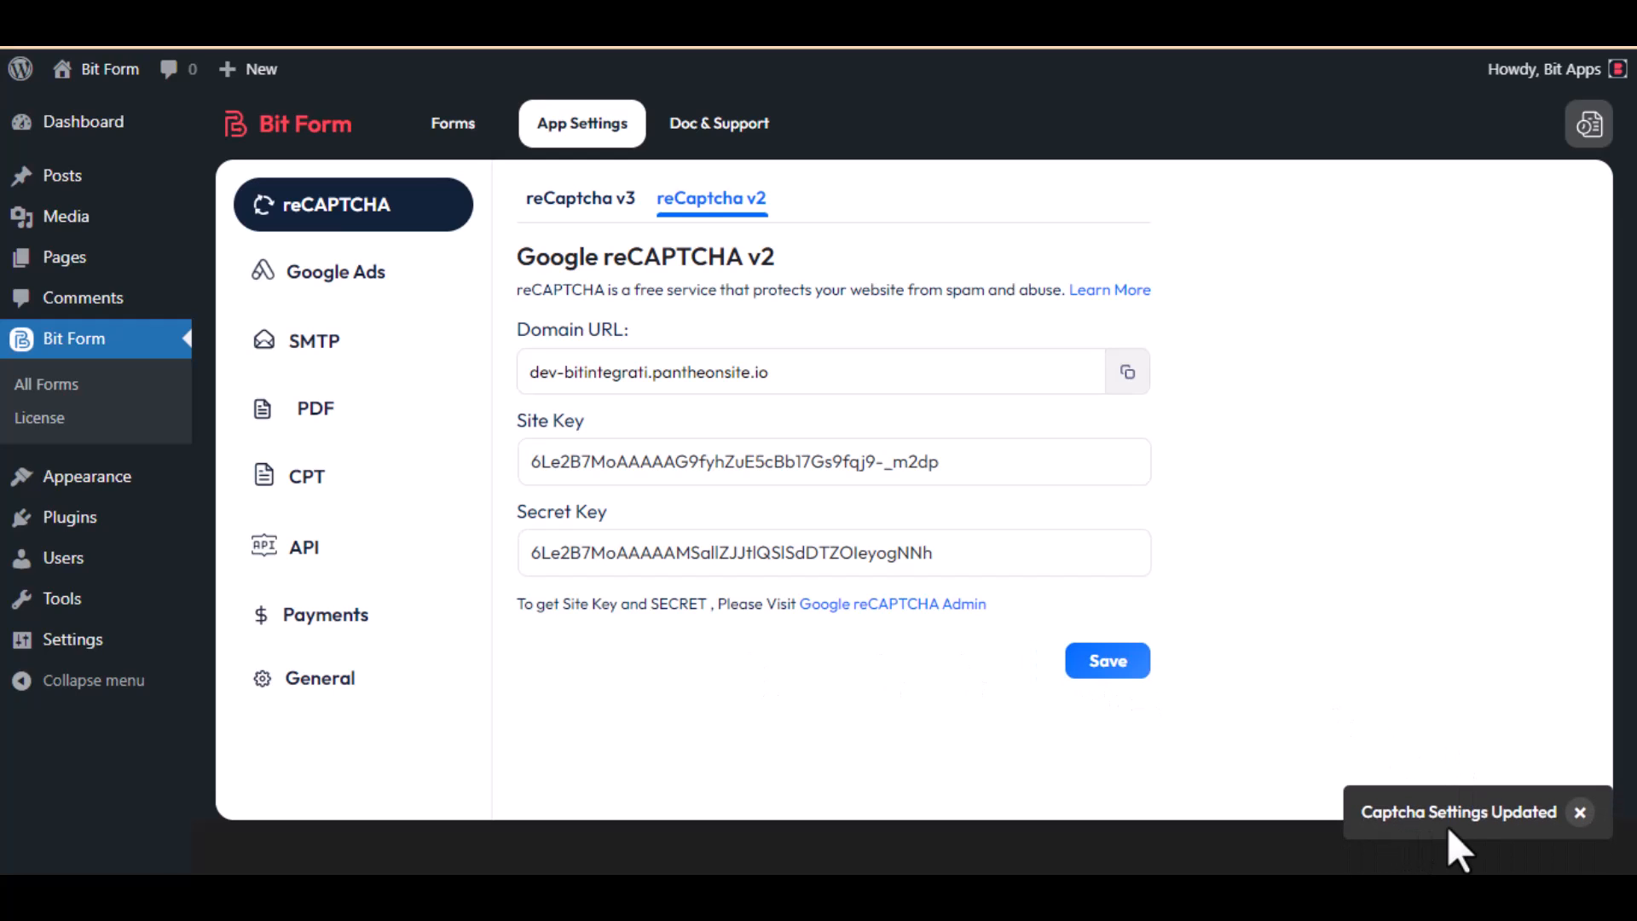
{"action": "mouse_move", "coordinate": [451, 123]}
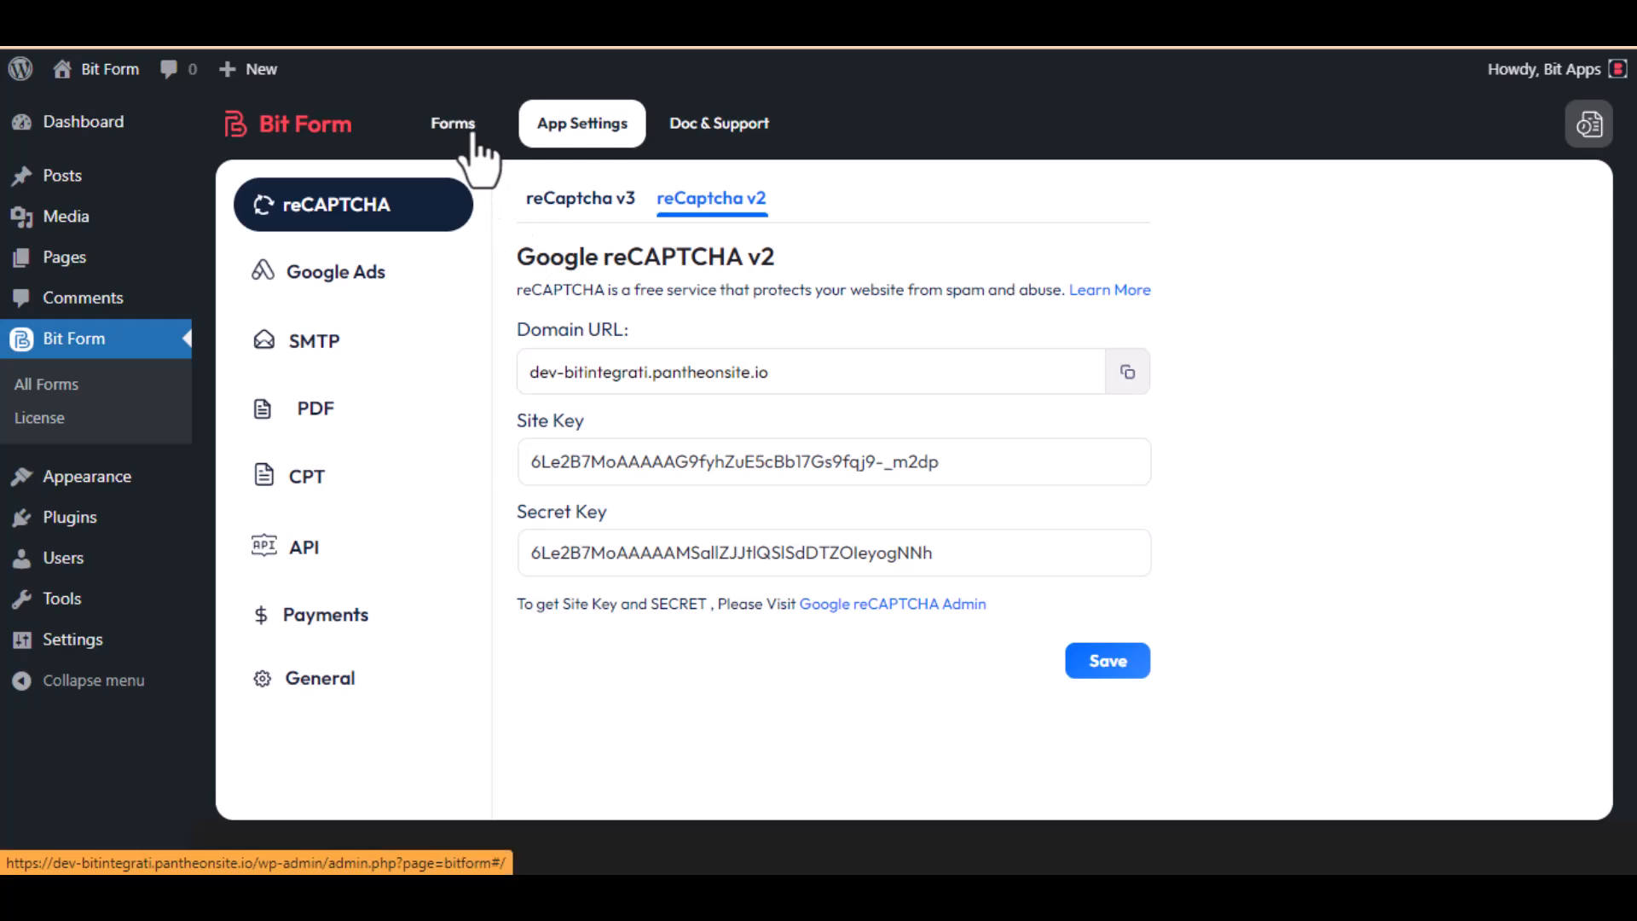
- Place a reCaptcha v2 field above Submit in the third Contact Form's builder and update the form
{"action": "left_click", "coordinate": [450, 123]}
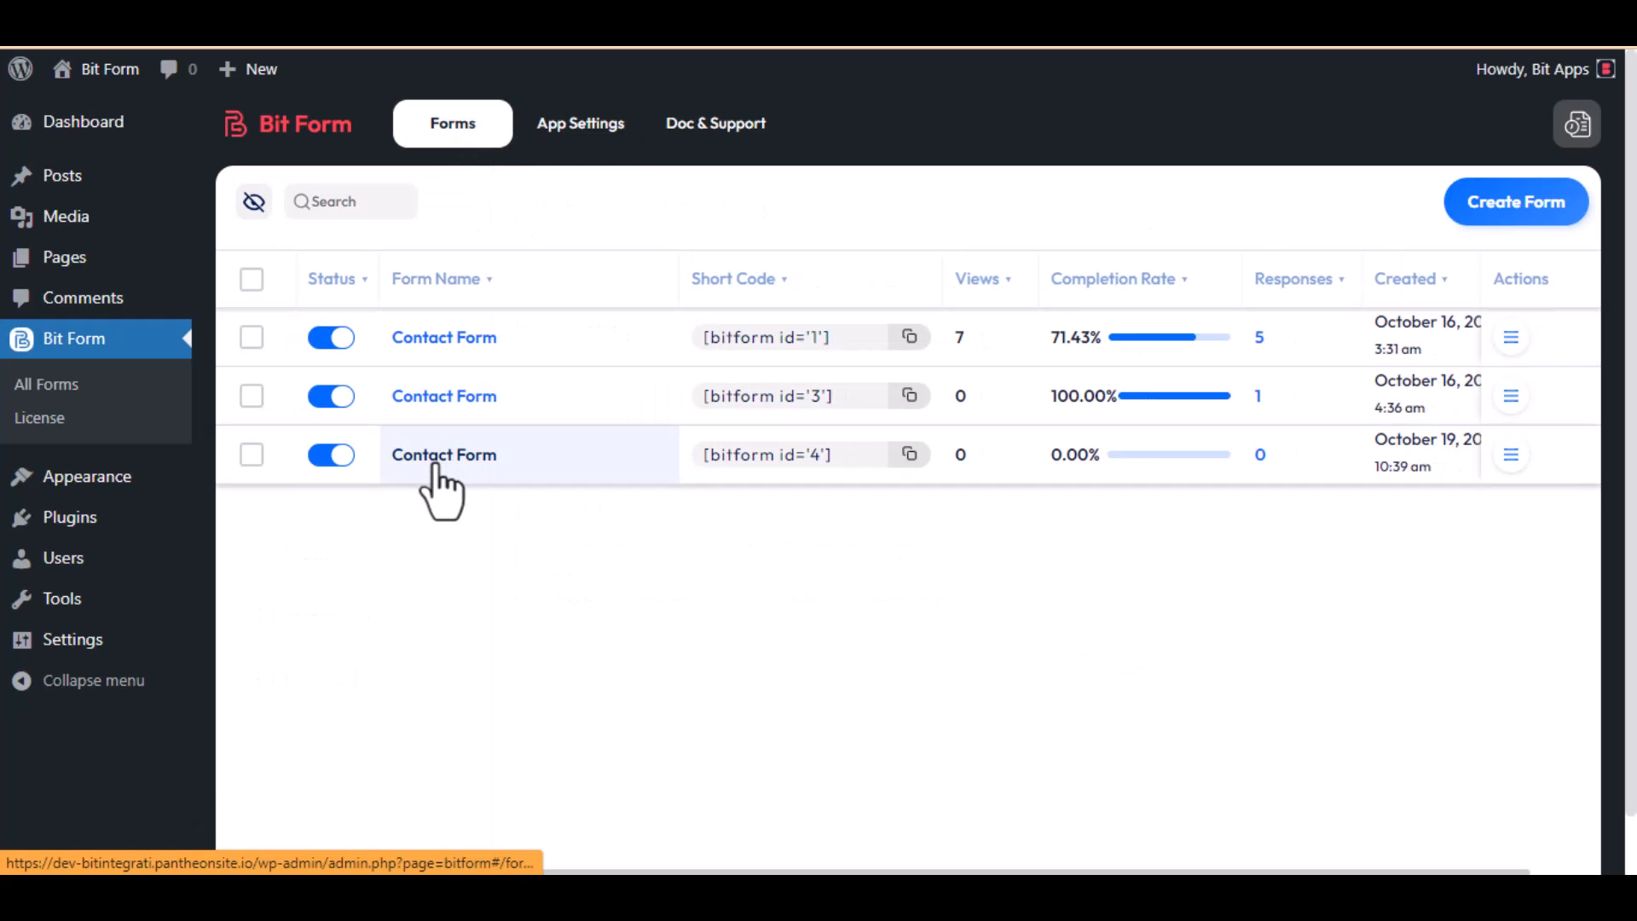
{"action": "left_click", "coordinate": [443, 453]}
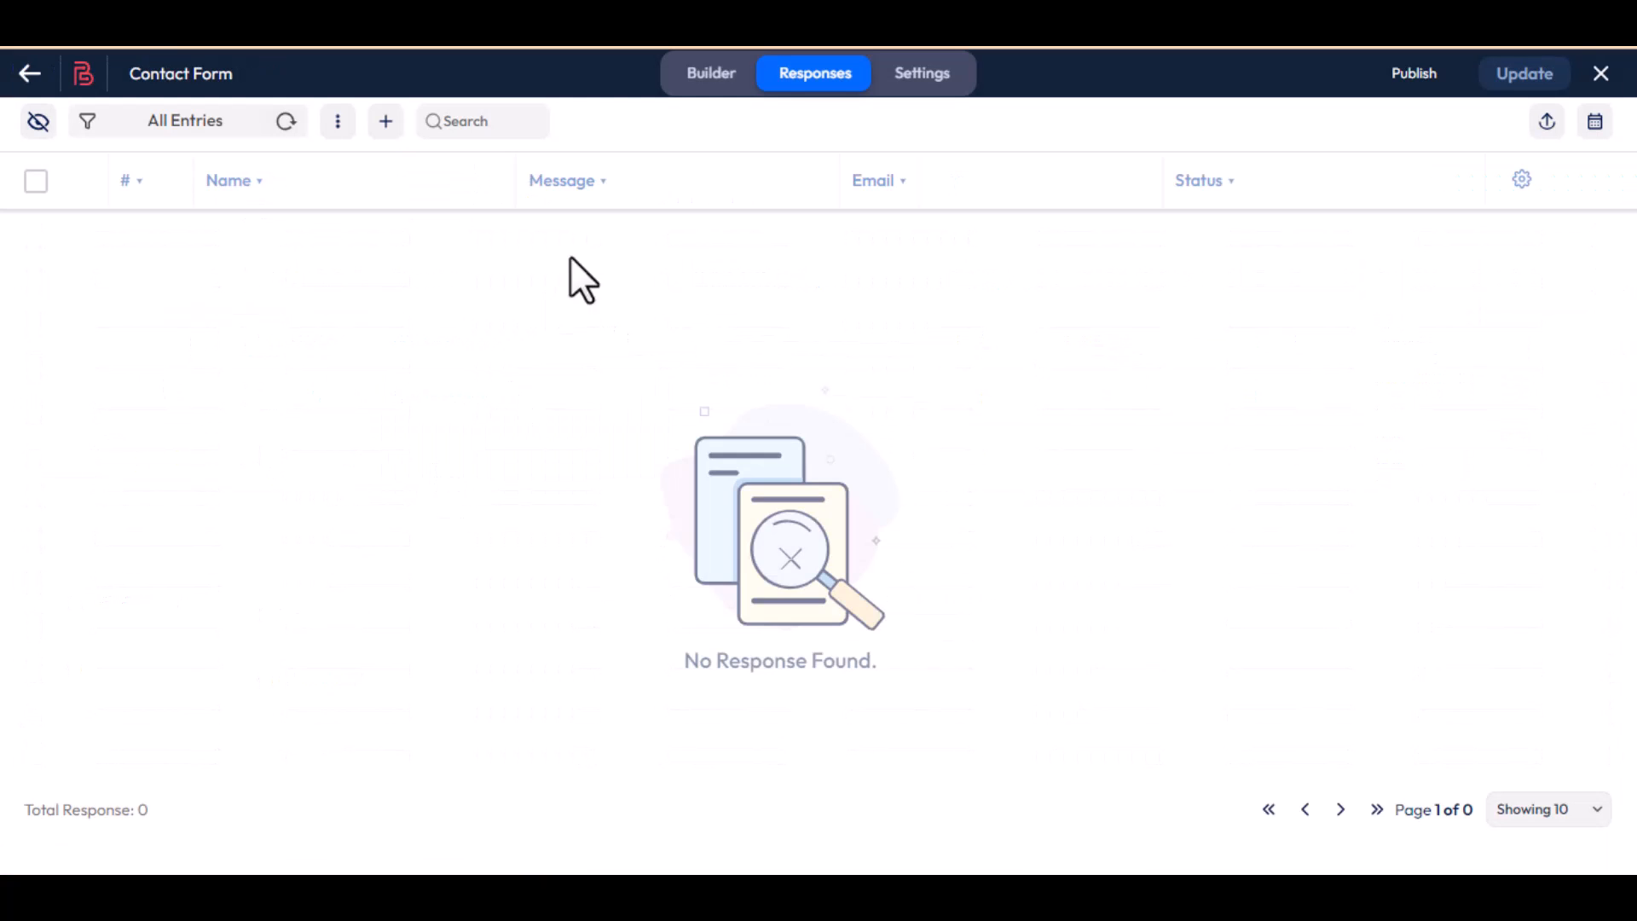
{"action": "left_click", "coordinate": [710, 73]}
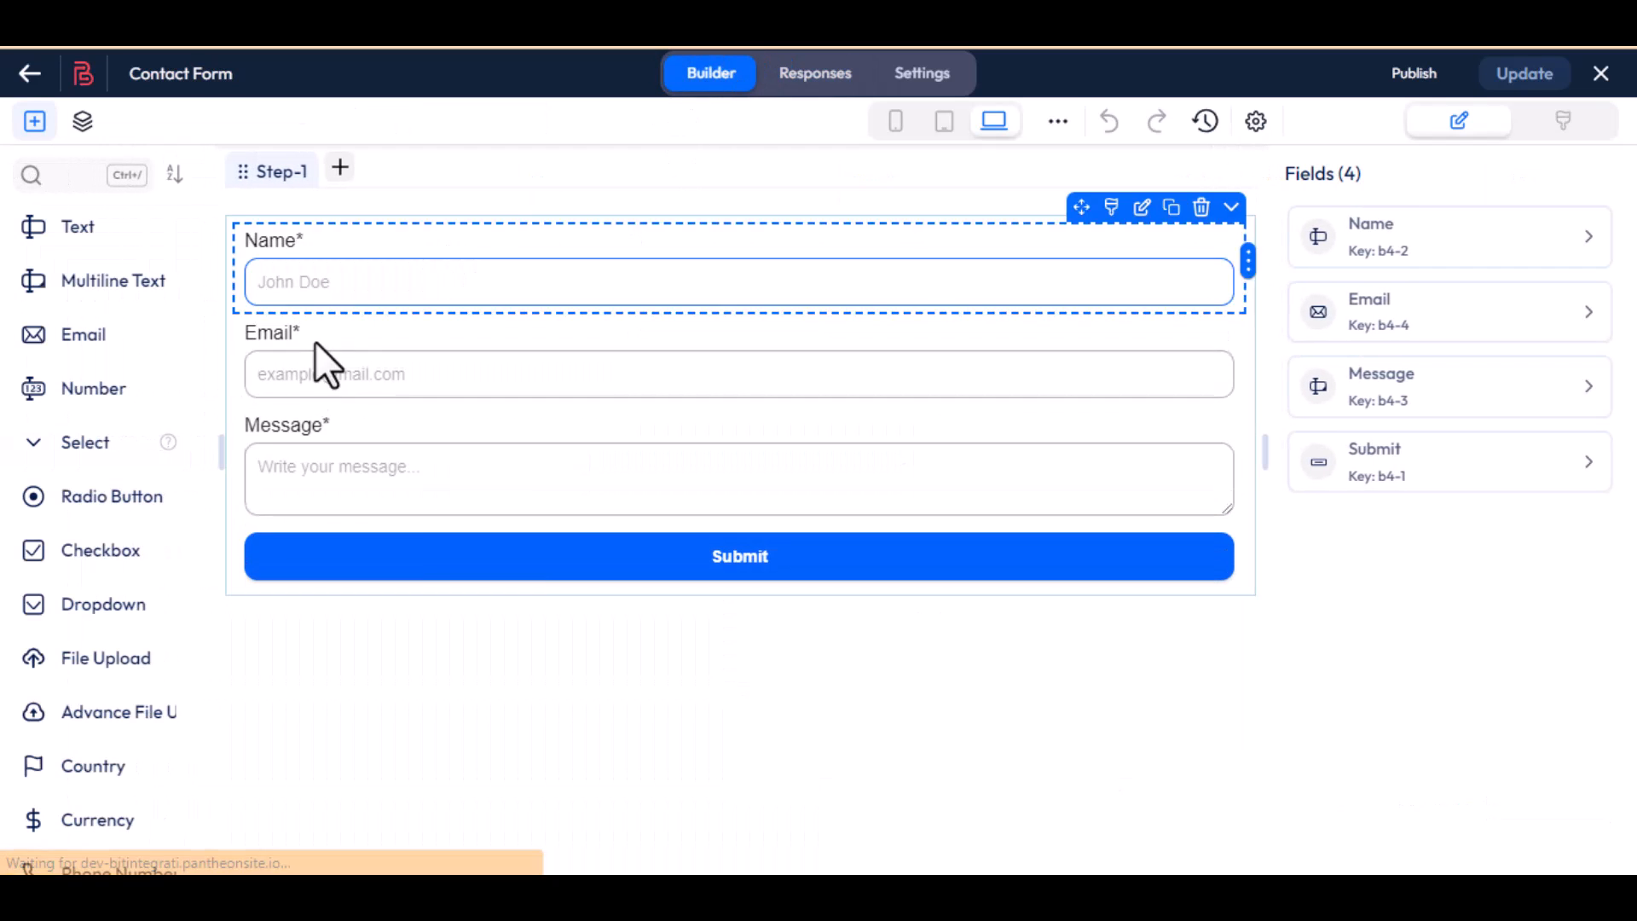
{"action": "scroll", "scroll_direction": "down", "scroll_amount": 3}
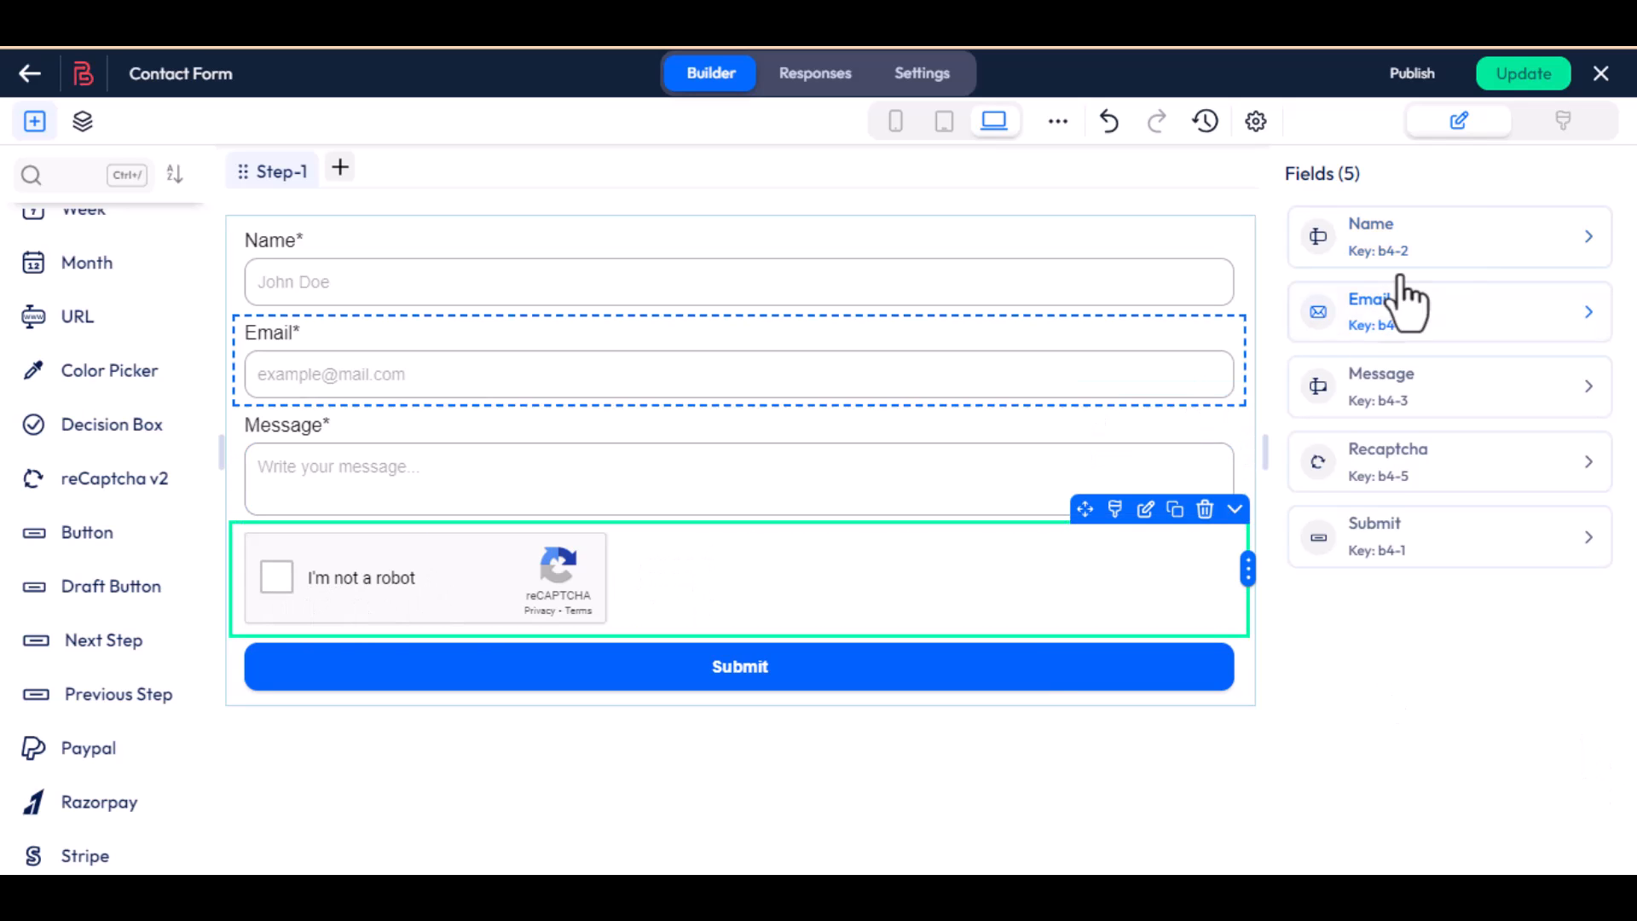
{"action": "left_click", "coordinate": [1522, 73]}
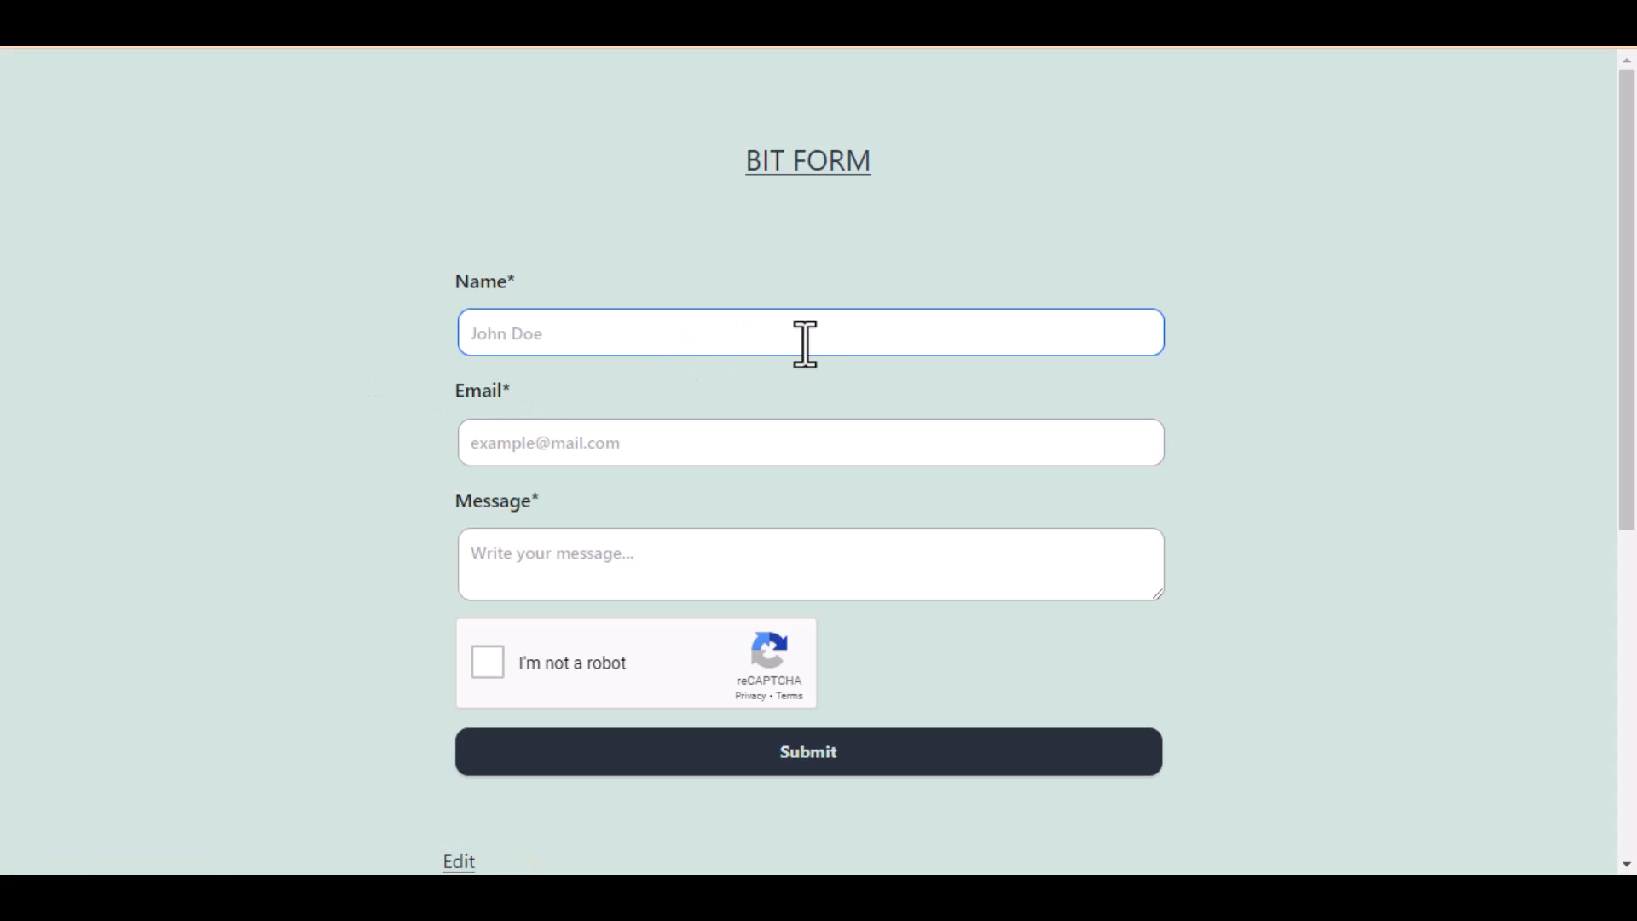
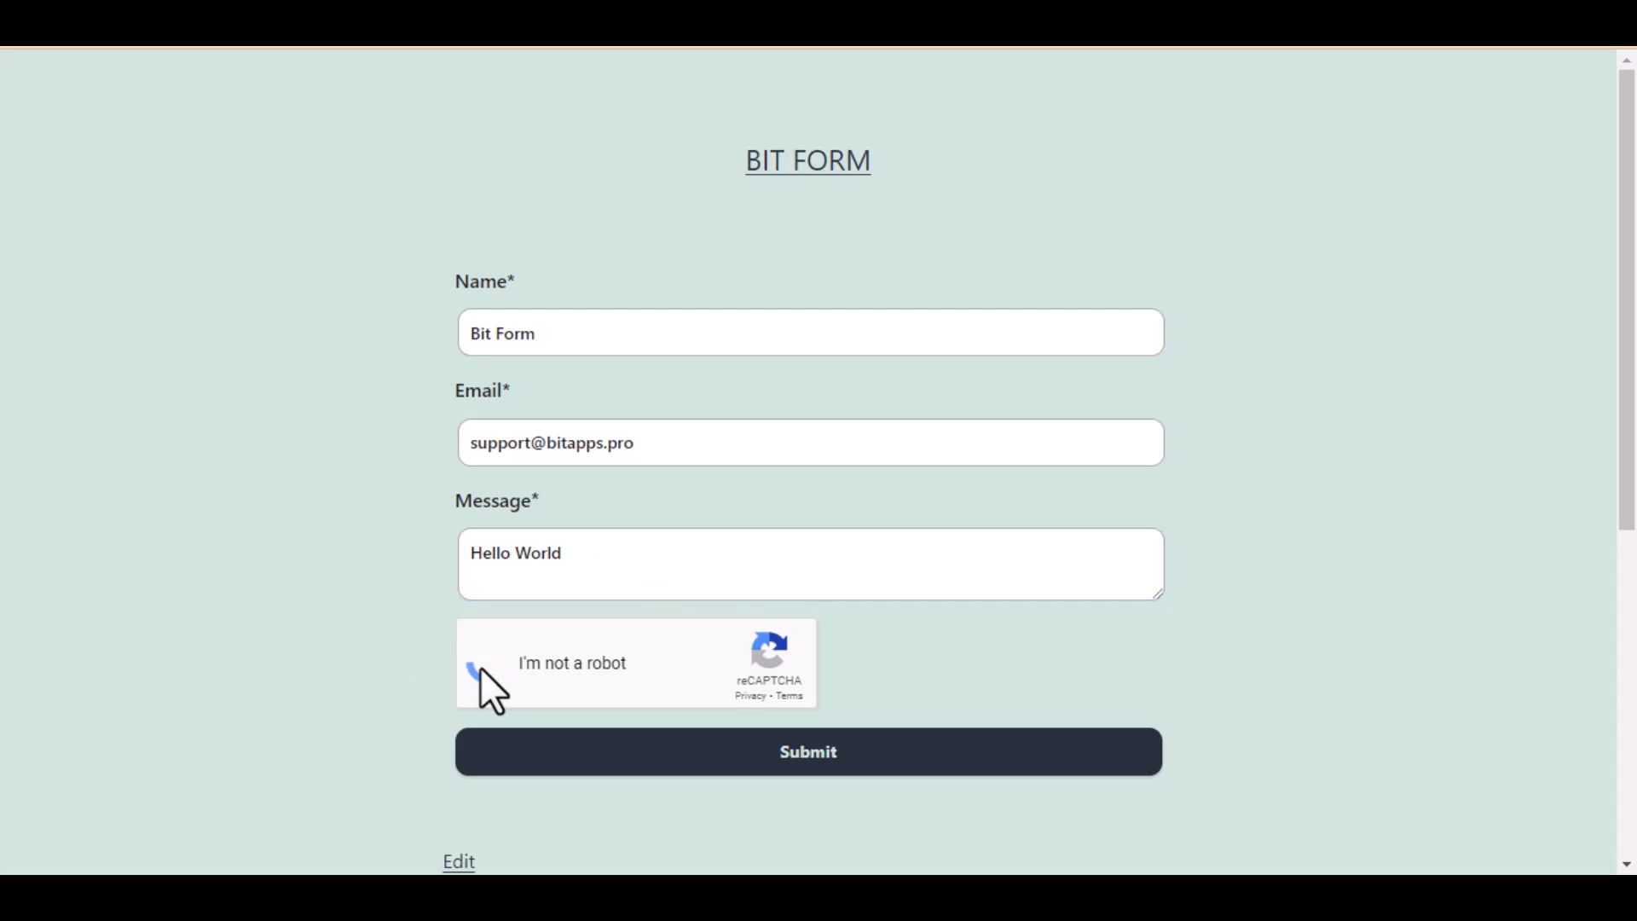
- Fill the contact form, pass 'I'm not a robot', submit, and dismiss the 'Successfully Submitted' notice
{"action": "left_click", "coordinate": [488, 663]}
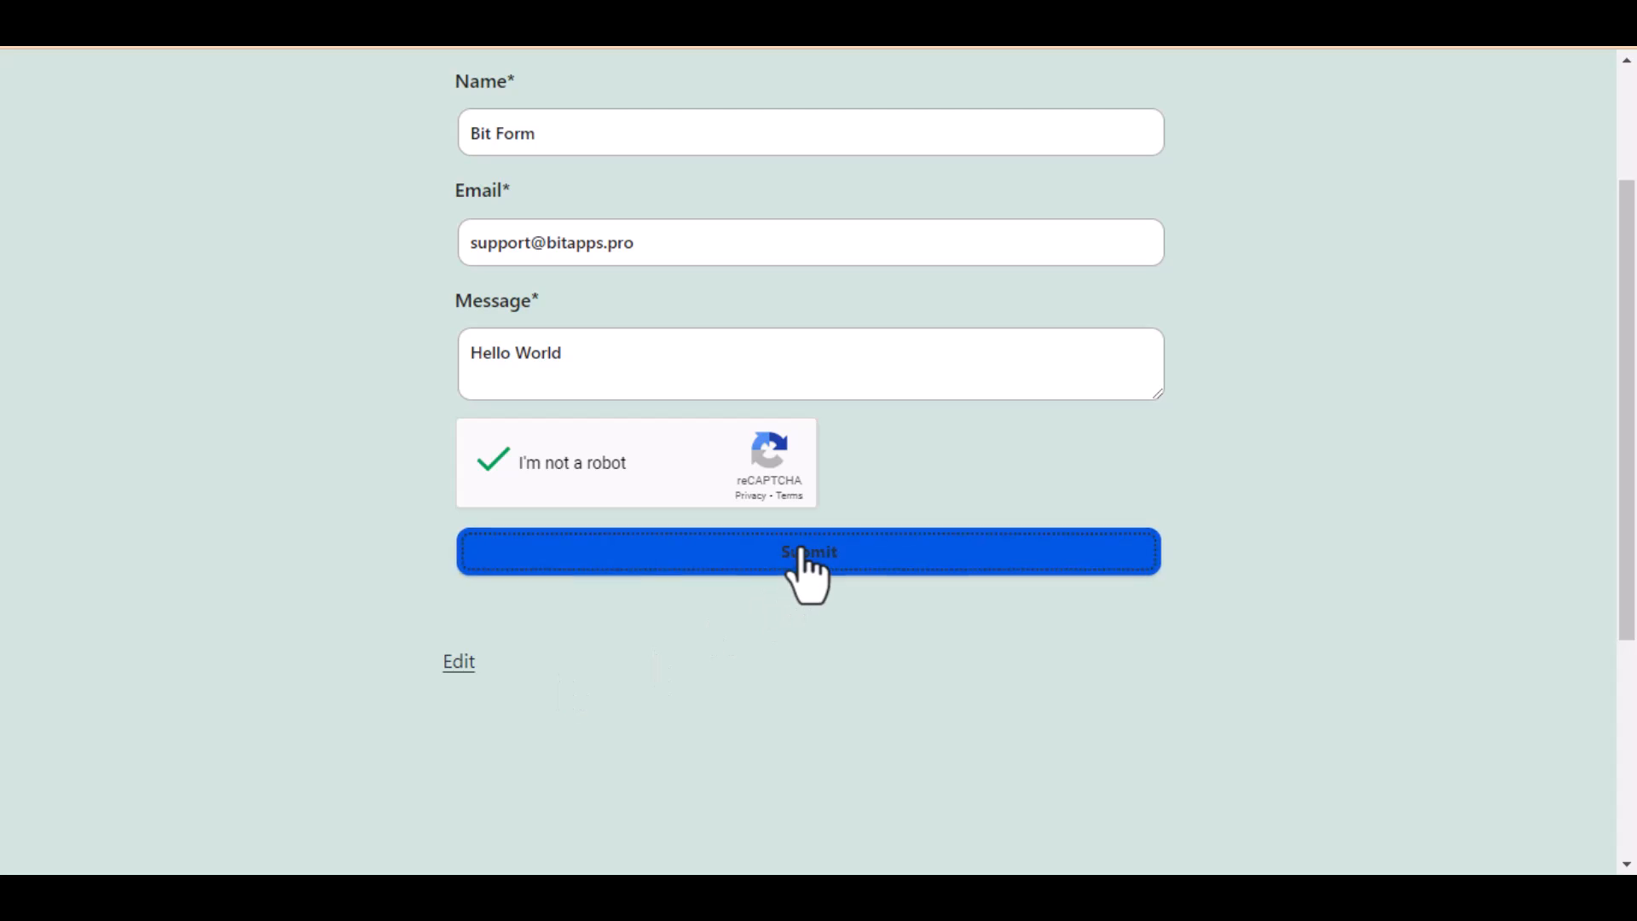
{"action": "left_click", "coordinate": [807, 551]}
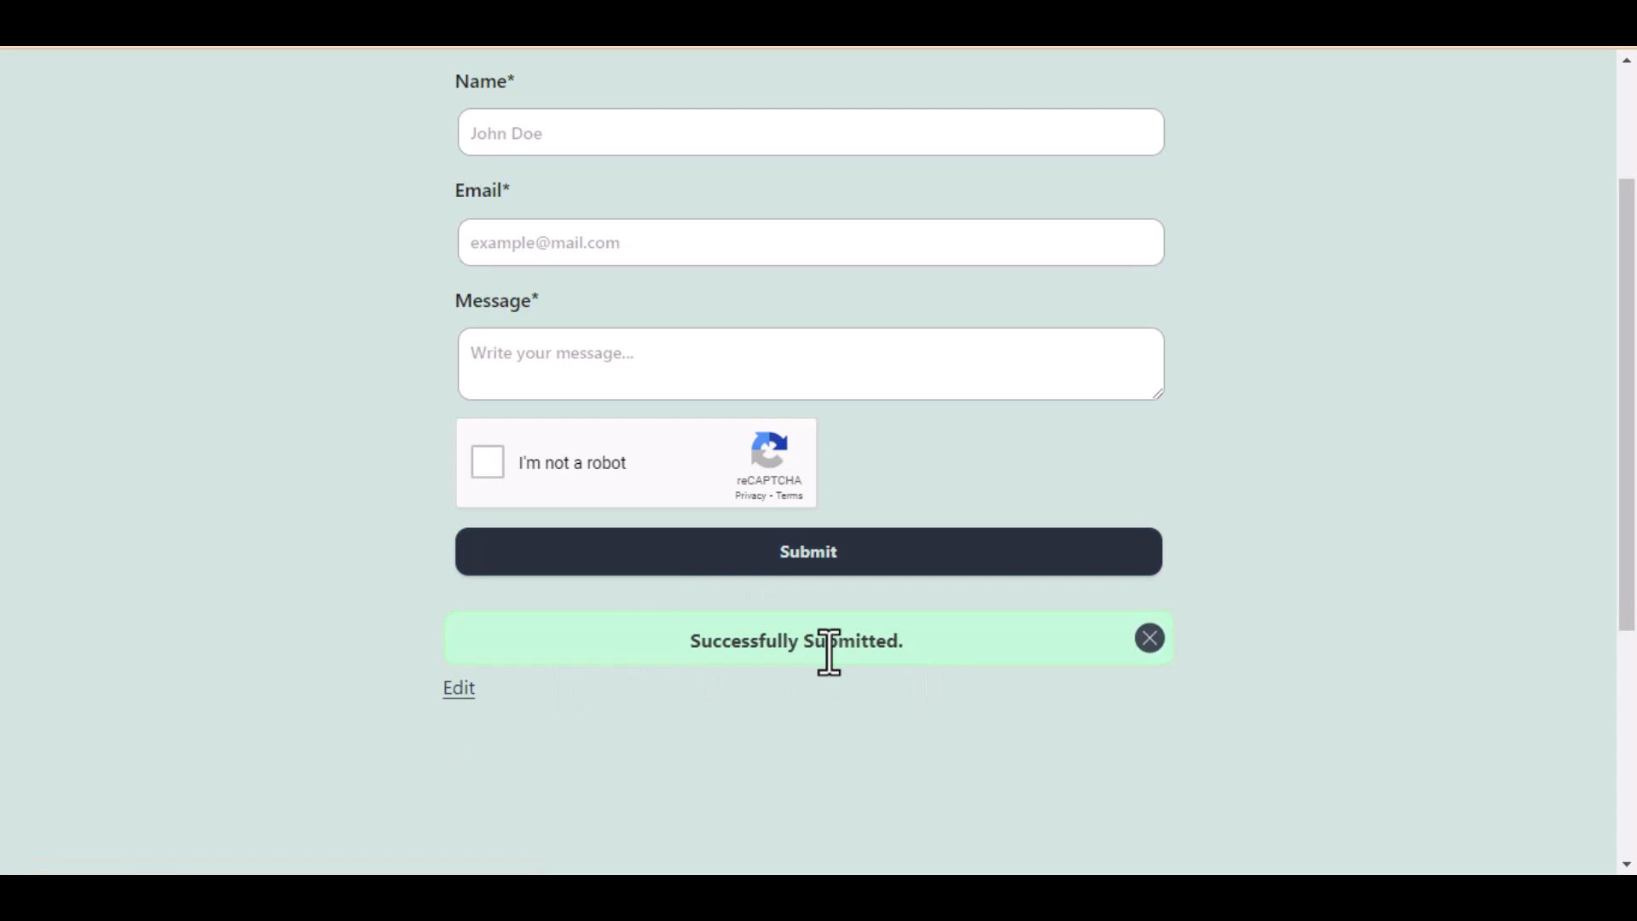
{"action": "left_click", "coordinate": [1147, 638]}
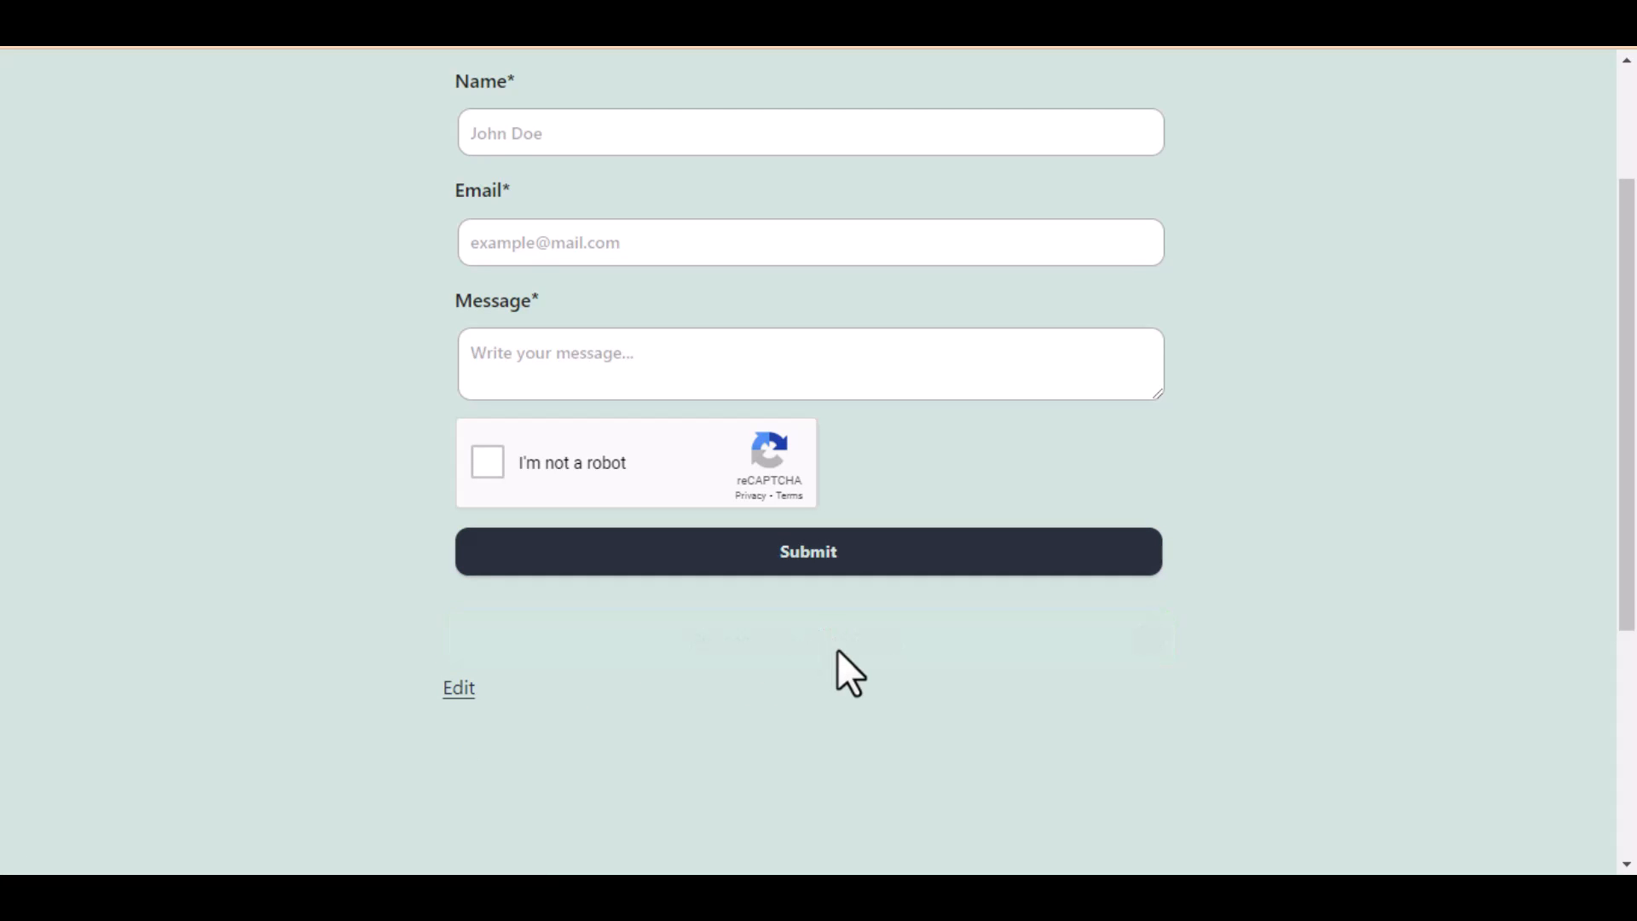